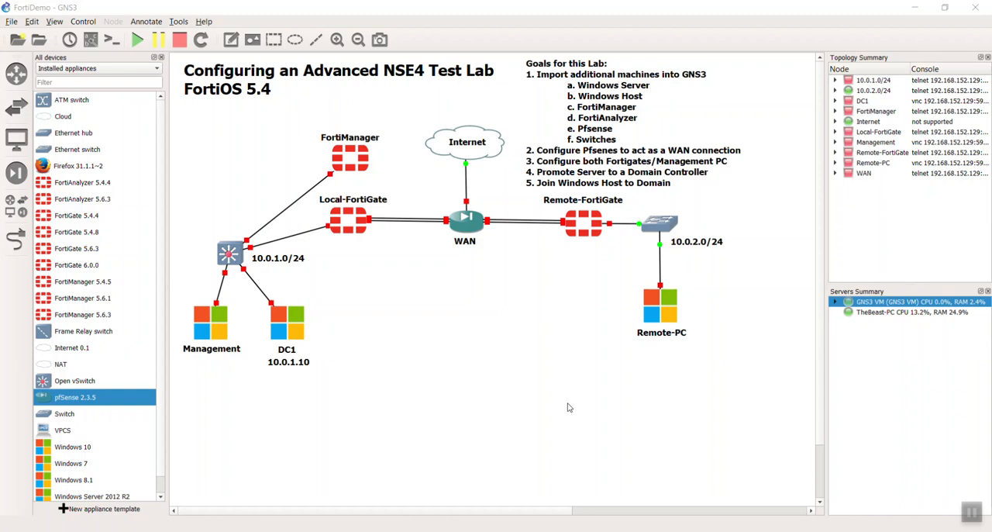
{"action": "mouse_move", "coordinate": [616, 431]}
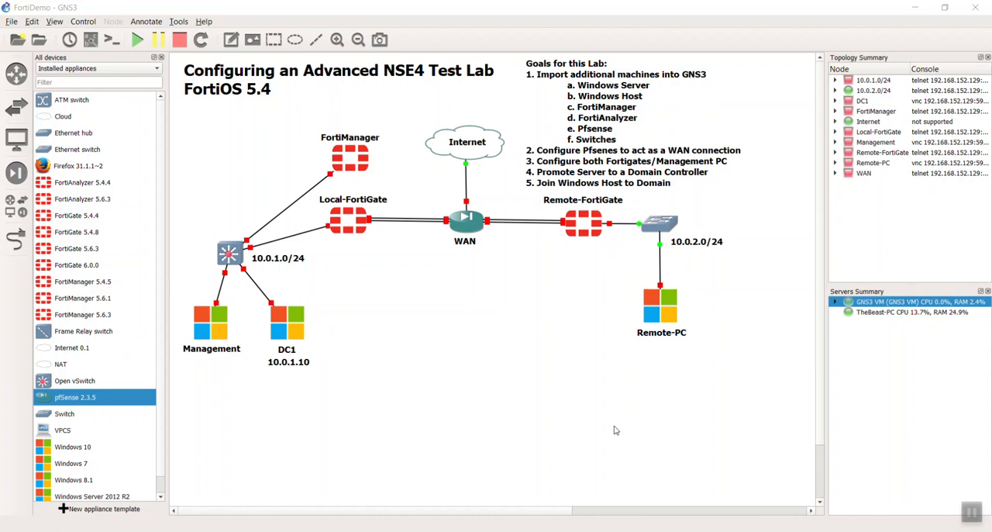
{"action": "mouse_move", "coordinate": [573, 152]}
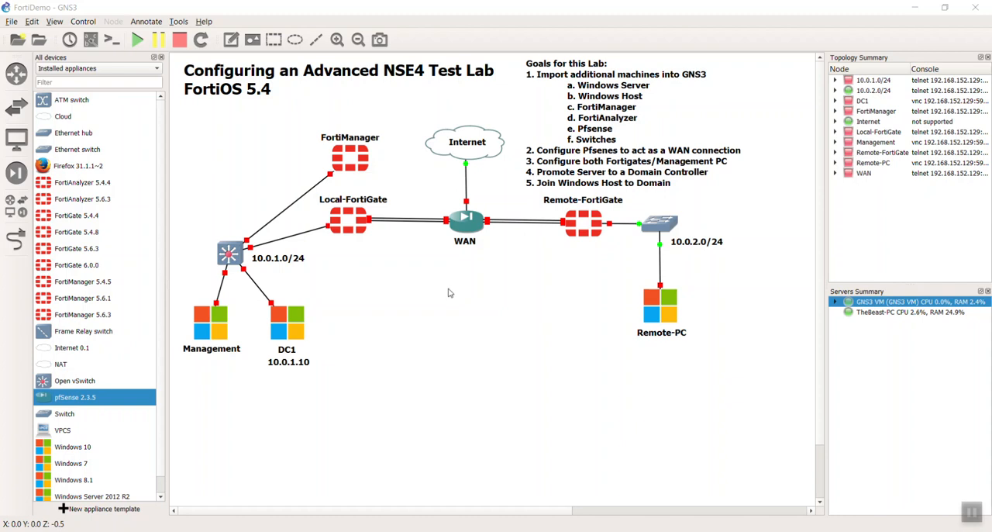
{"action": "mouse_move", "coordinate": [454, 272]}
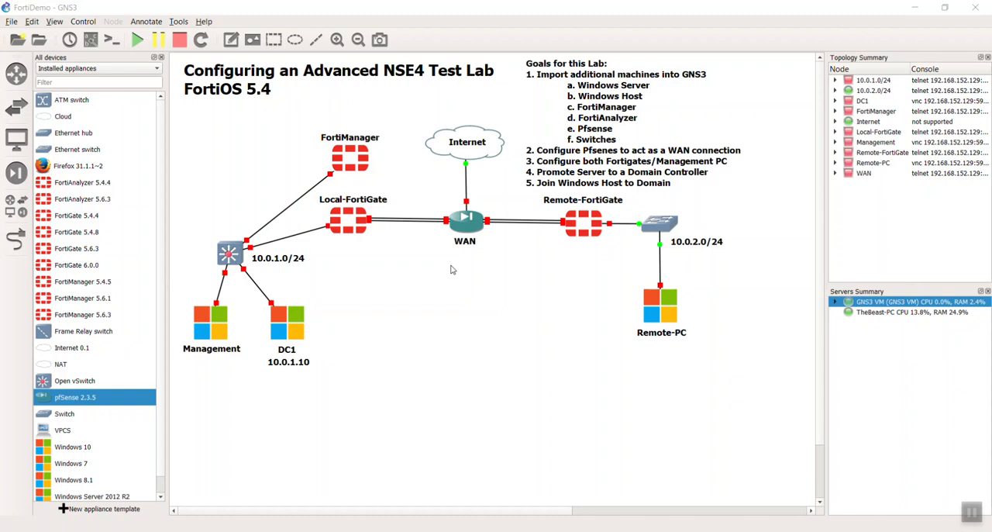
{"action": "mouse_move", "coordinate": [554, 276]}
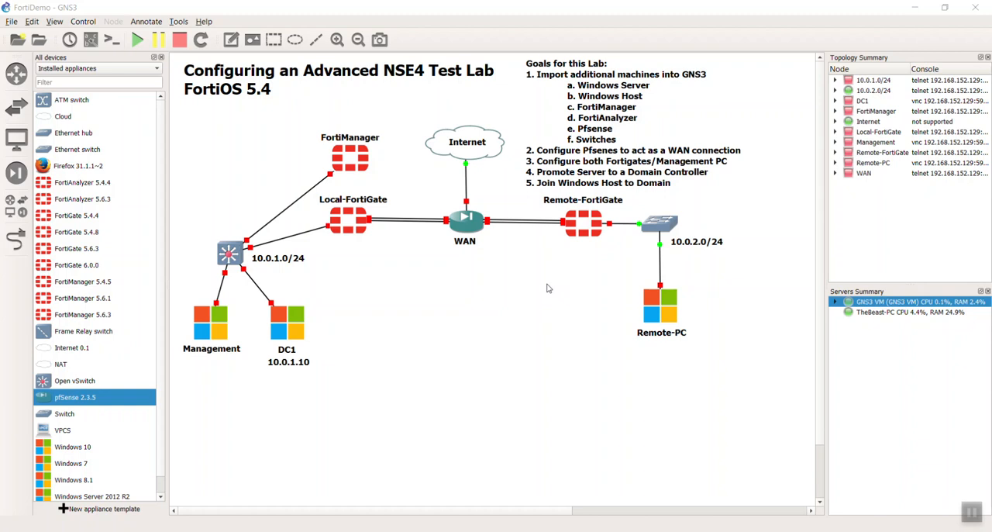
{"action": "mouse_move", "coordinate": [423, 367]}
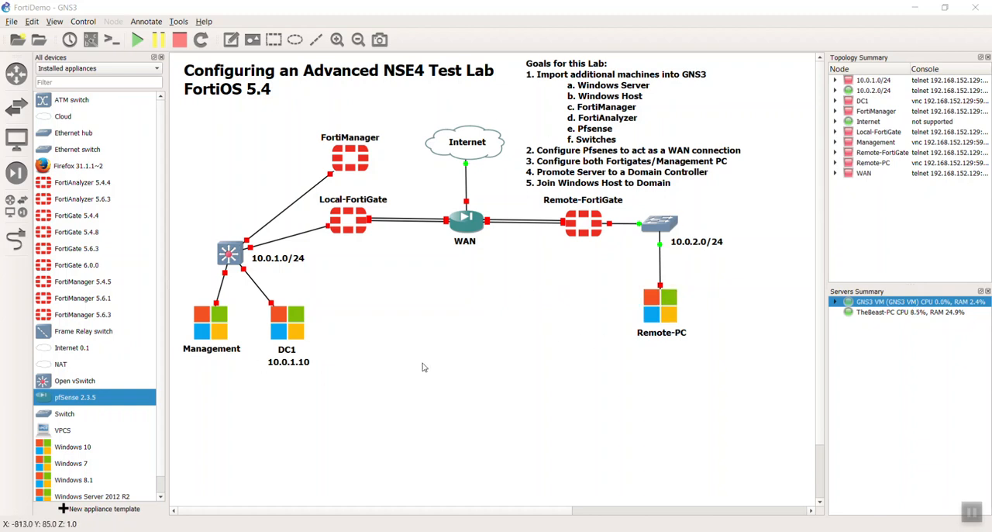
{"action": "mouse_move", "coordinate": [542, 292]}
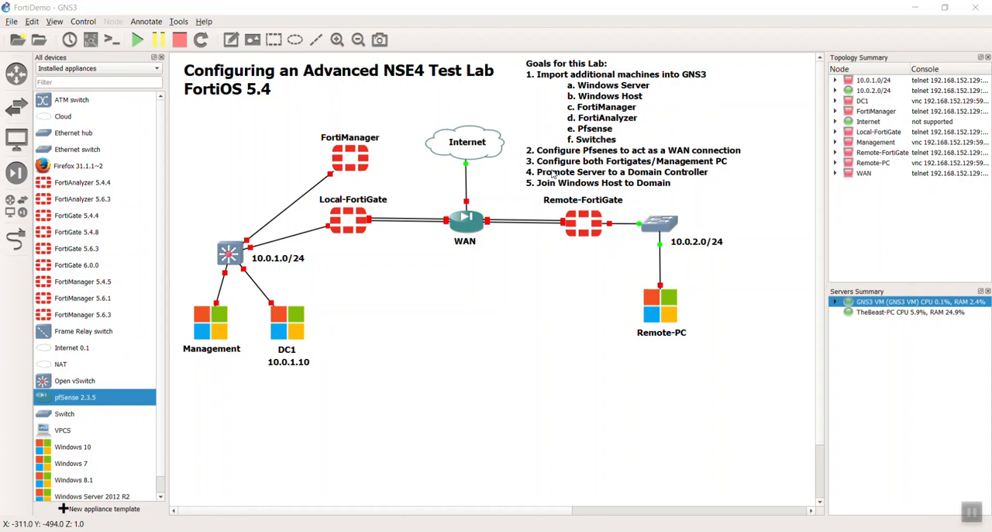
{"action": "mouse_move", "coordinate": [465, 210]}
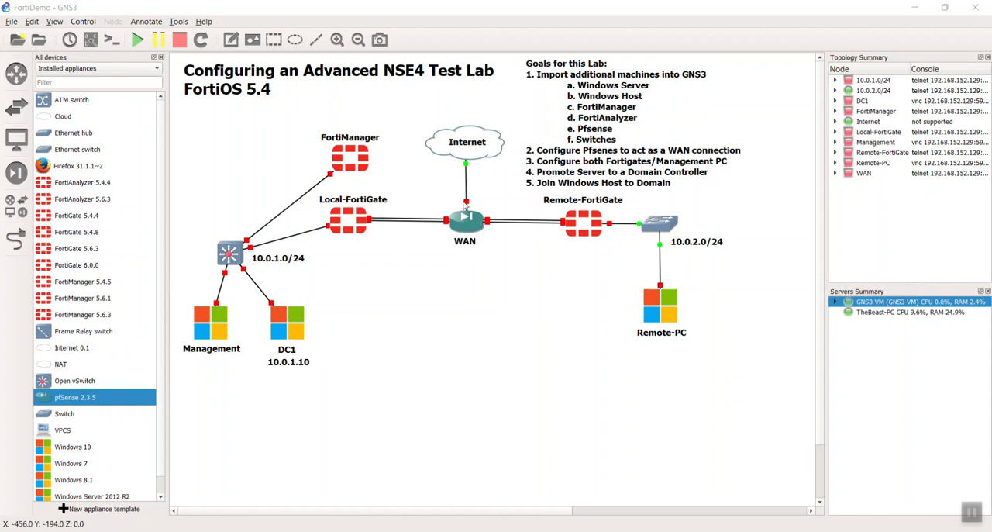
{"action": "mouse_move", "coordinate": [303, 217]}
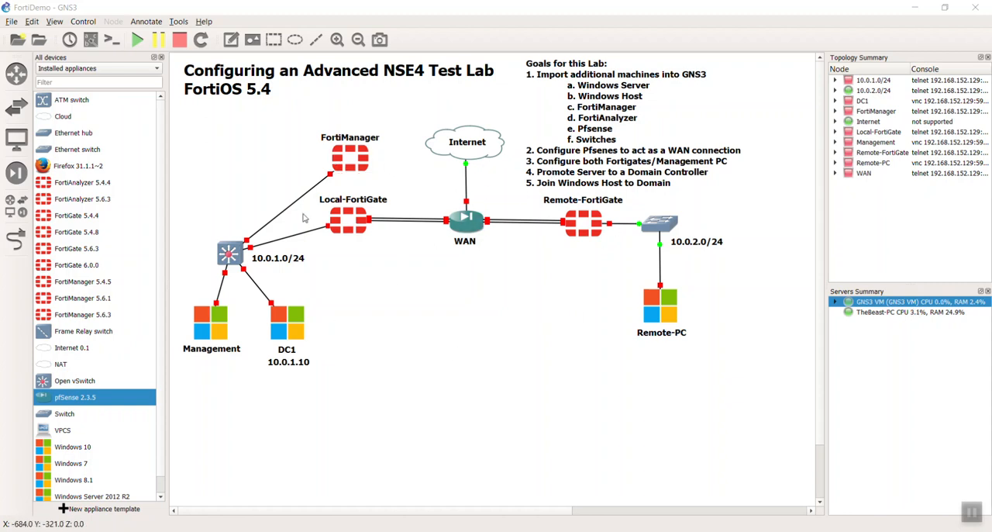
{"action": "mouse_move", "coordinate": [465, 200]}
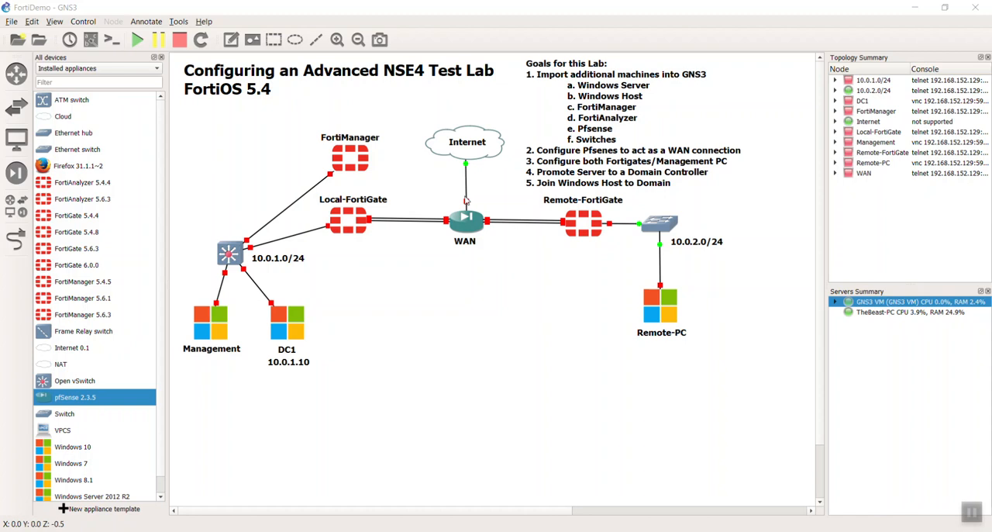
{"action": "mouse_move", "coordinate": [527, 235]}
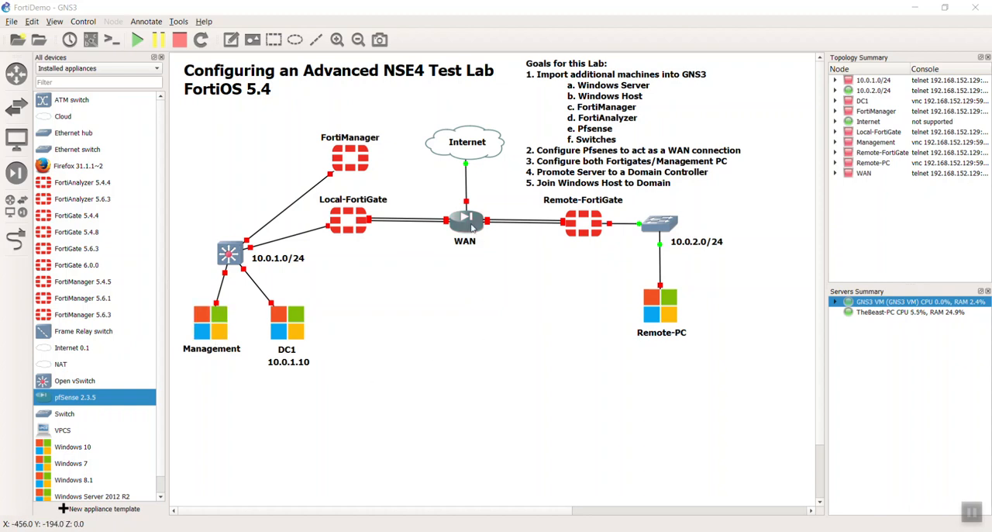
Bring up the WAN node's context menu with Configure, Console, Start and Stop
{"action": "right_click", "coordinate": [465, 220]}
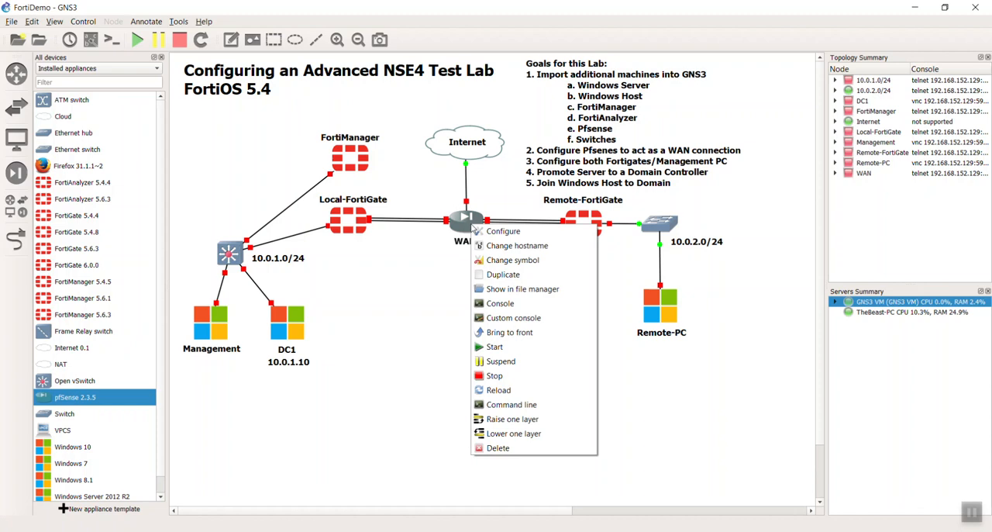
{"action": "mouse_move", "coordinate": [494, 347]}
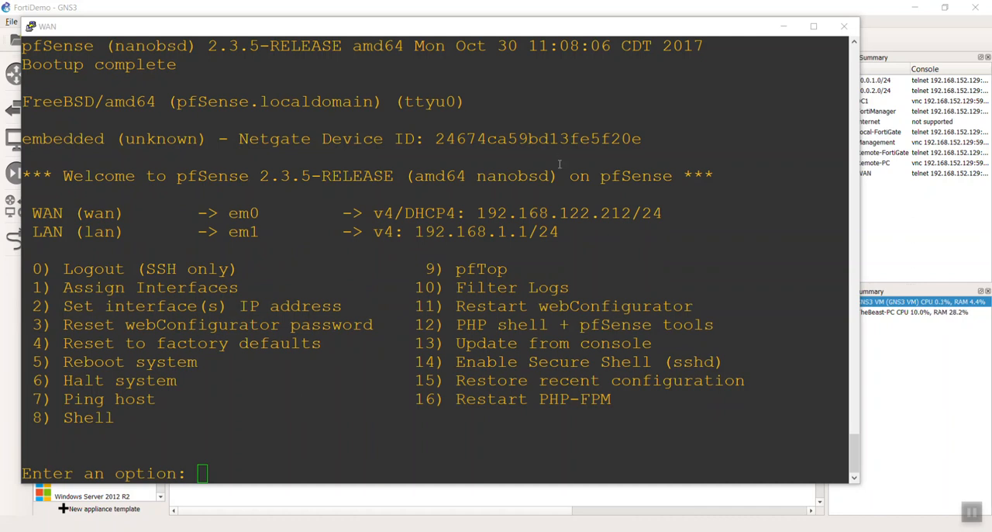
{"action": "mouse_move", "coordinate": [496, 29]}
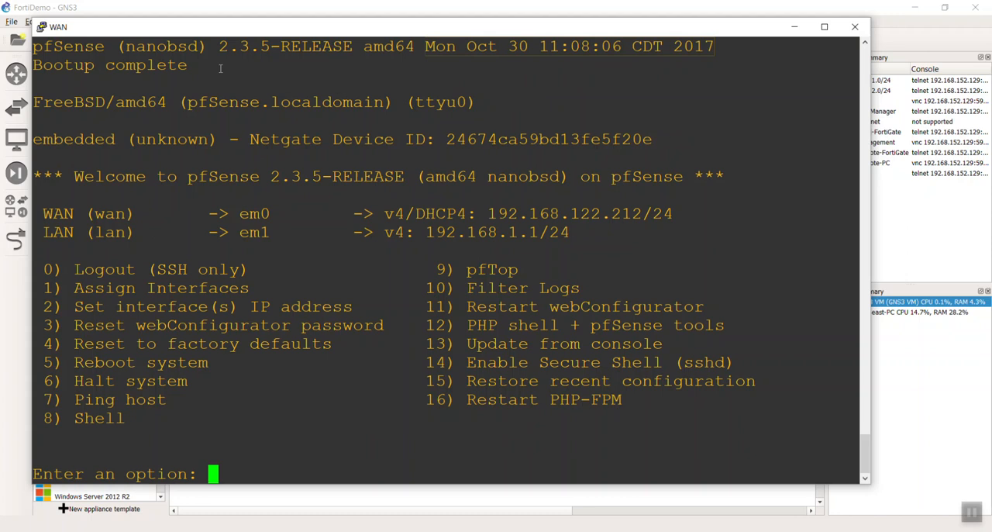
{"action": "double_click", "coordinate": [284, 46]}
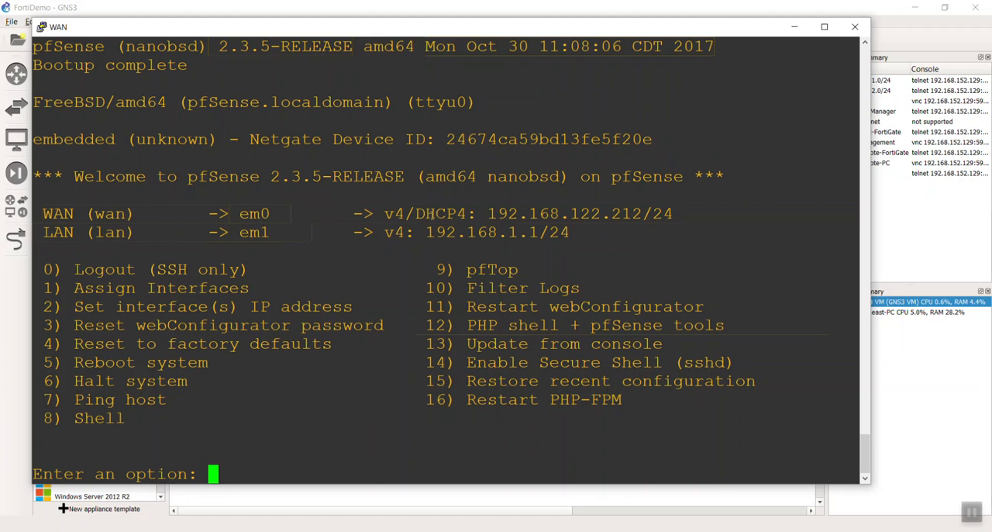
{"action": "left_click_drag", "start_coordinate": [393, 213], "coordinate": [673, 213]}
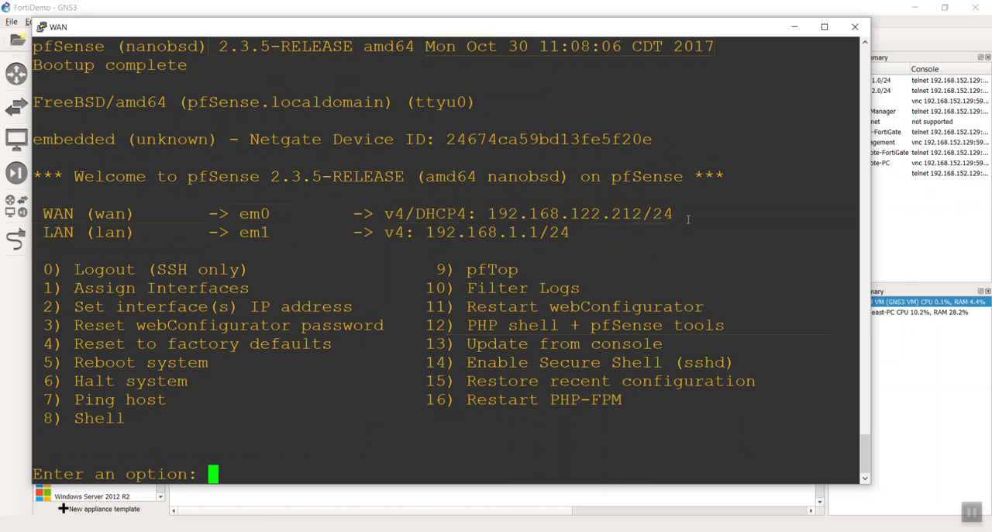
{"action": "mouse_move", "coordinate": [675, 214]}
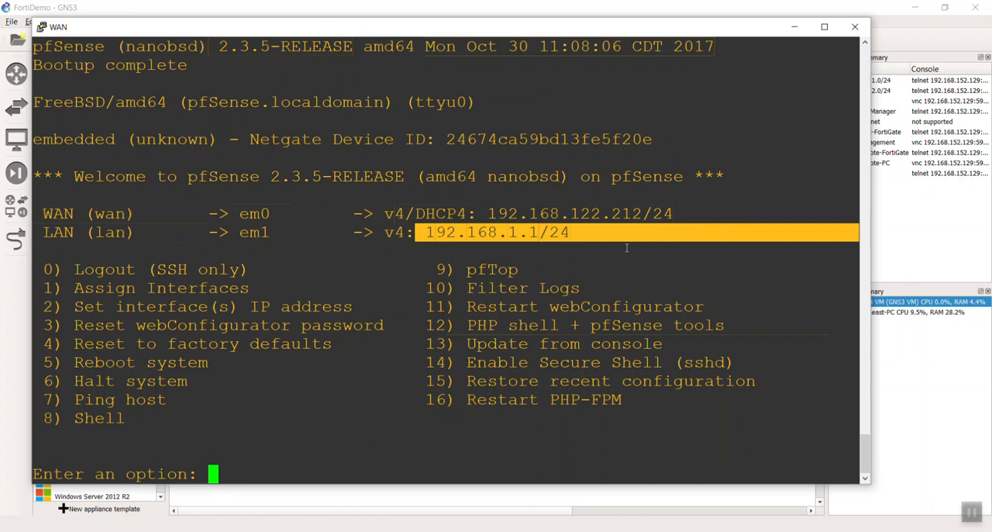
{"action": "mouse_move", "coordinate": [486, 248]}
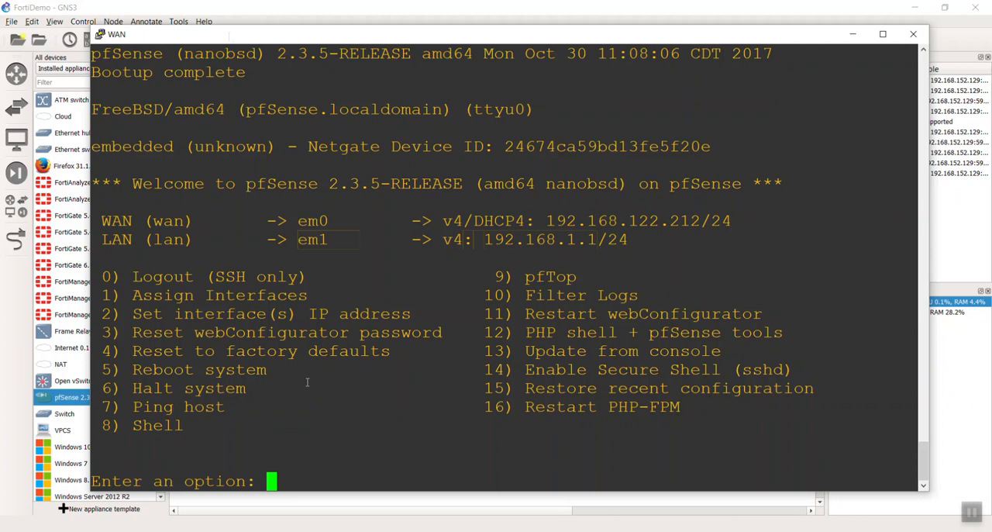
{"action": "mouse_move", "coordinate": [683, 481]}
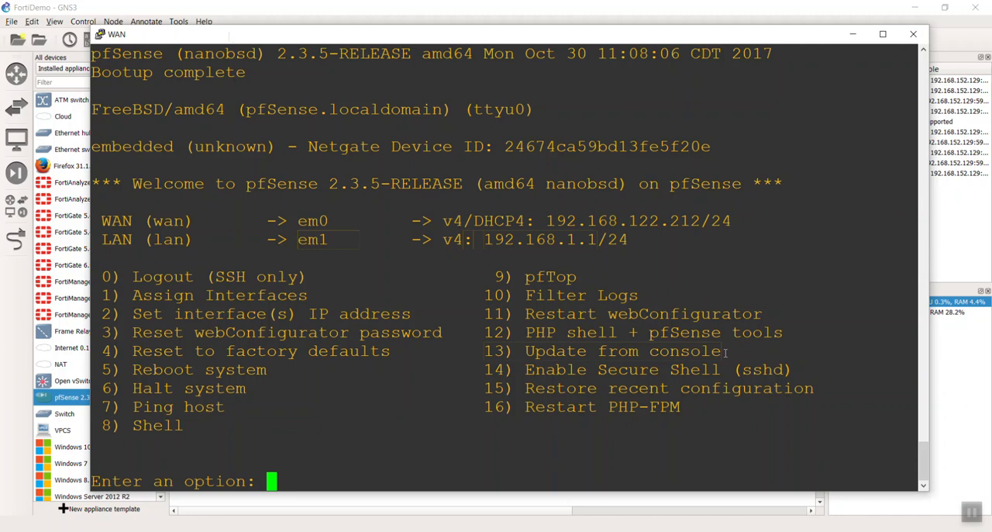
{"action": "mouse_move", "coordinate": [724, 352]}
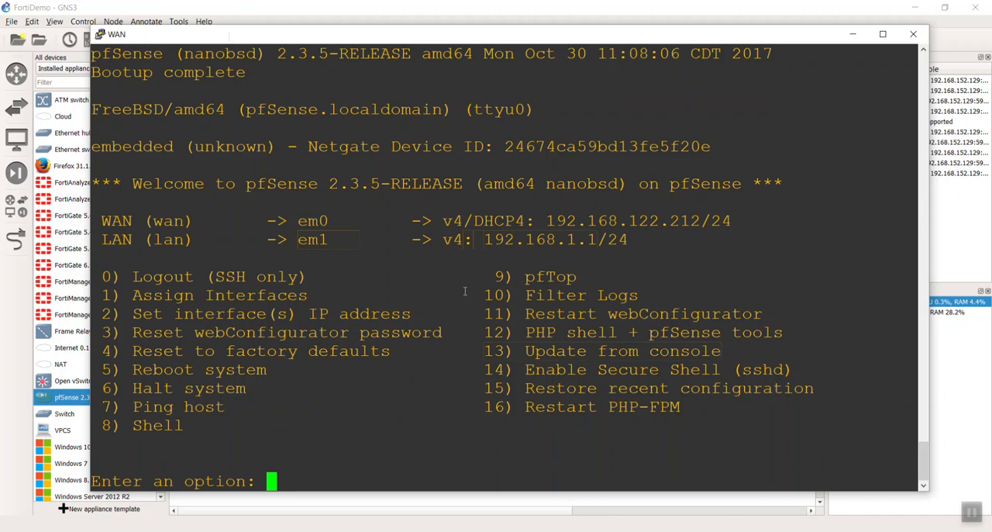
Run console option 13 to update pfSense on the WAN node
{"action": "type", "text": "13"}
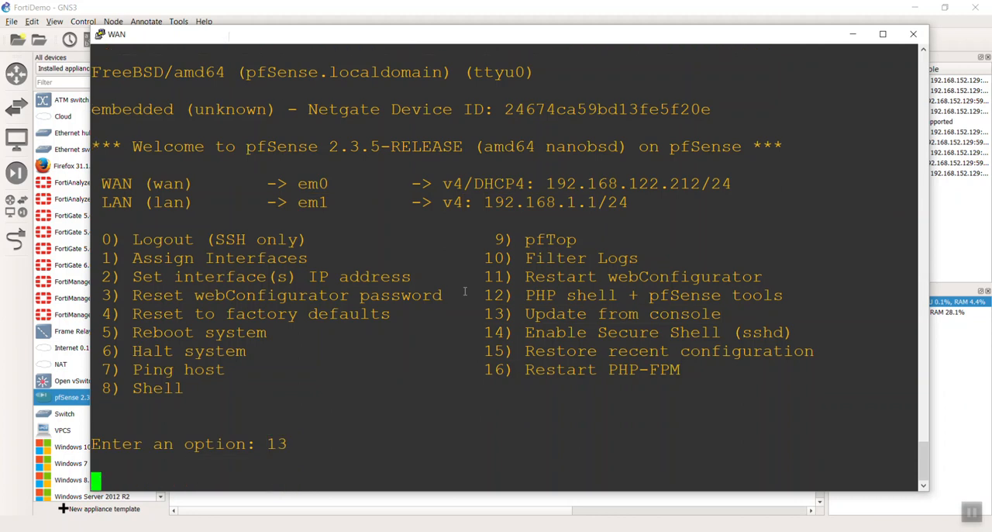
{"action": "key", "text": "Return"}
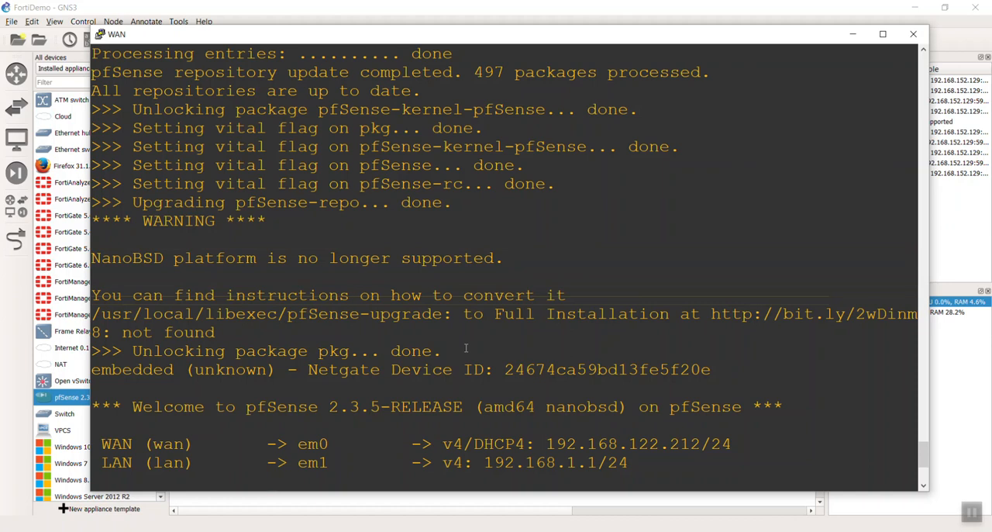
{"action": "mouse_move", "coordinate": [370, 337]}
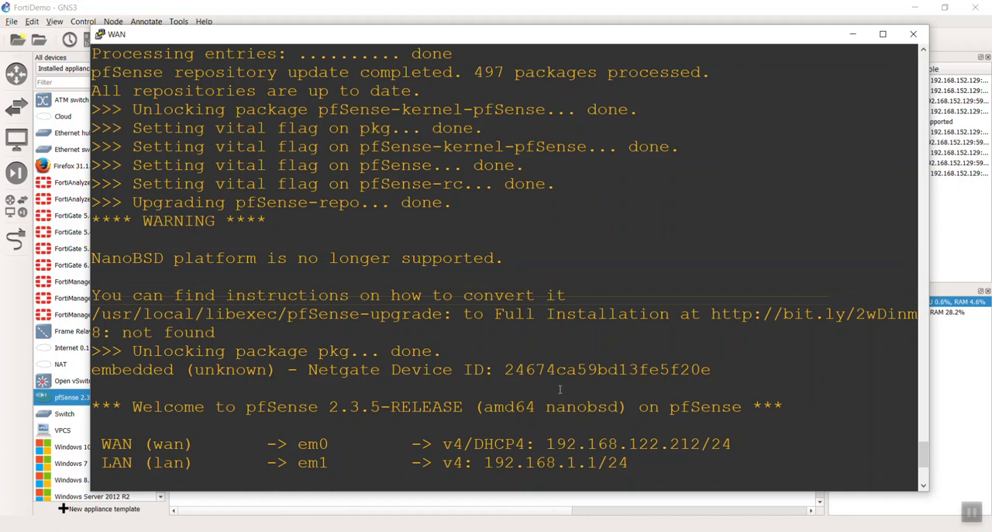
{"action": "mouse_move", "coordinate": [557, 347]}
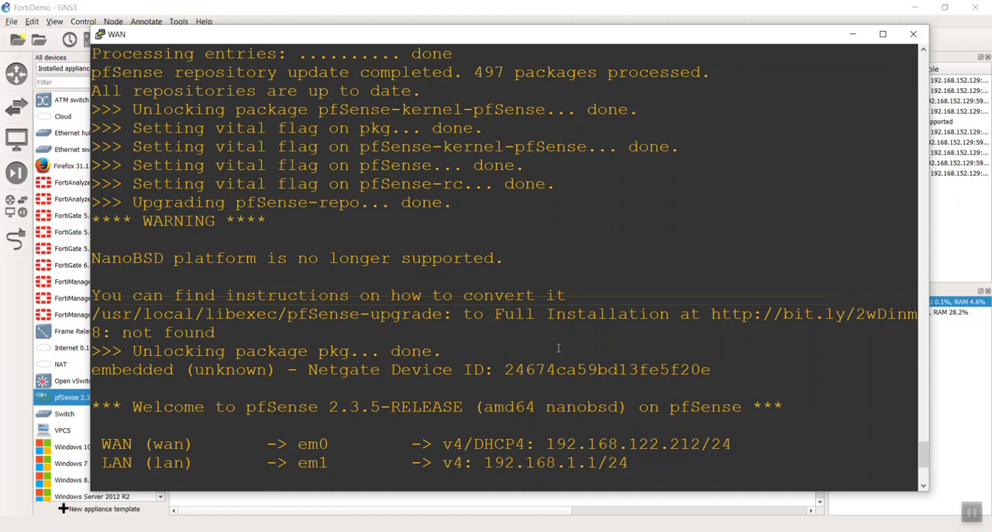
{"action": "mouse_move", "coordinate": [560, 350]}
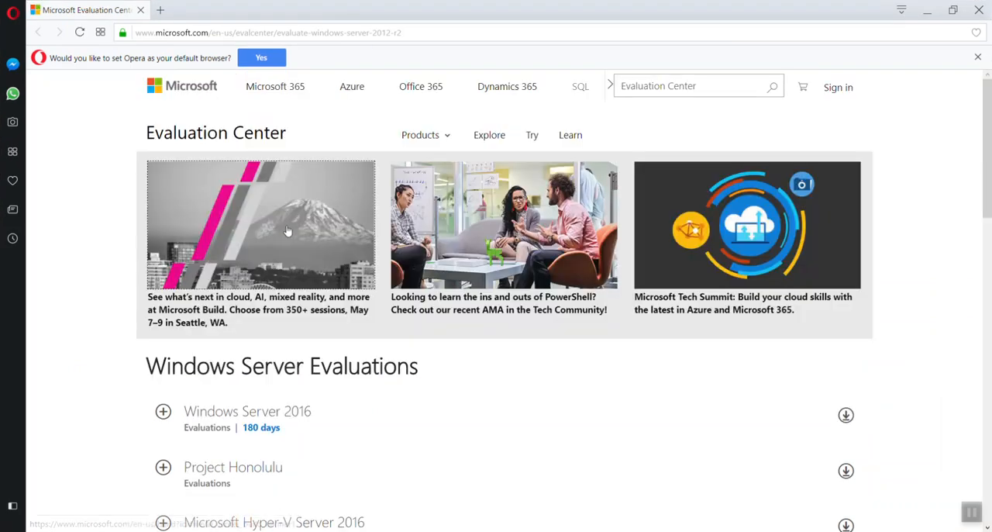
Read the 'Upgrading 64-bit NanoBSD 2.3 to 2.4' guide down to the script-assisted conversion
{"action": "left_click", "coordinate": [268, 33]}
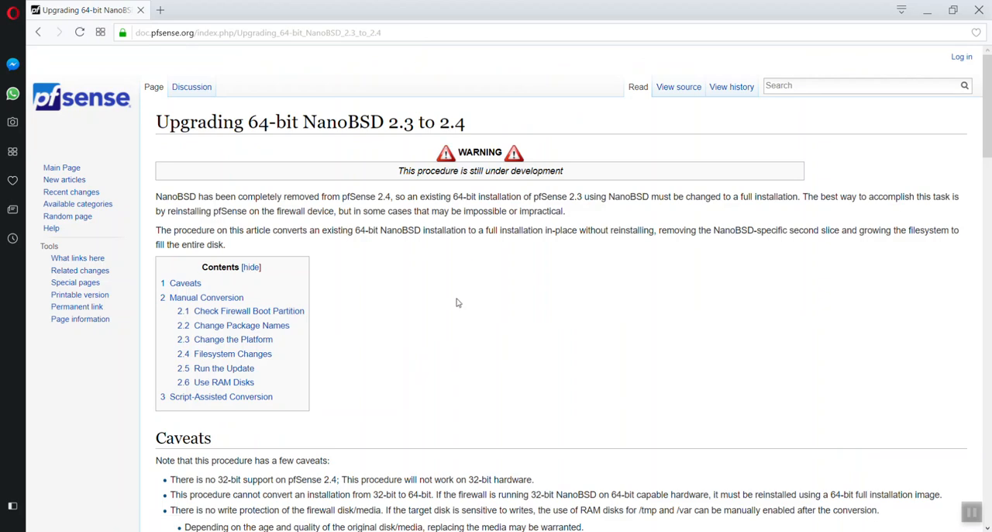
{"action": "mouse_move", "coordinate": [465, 304]}
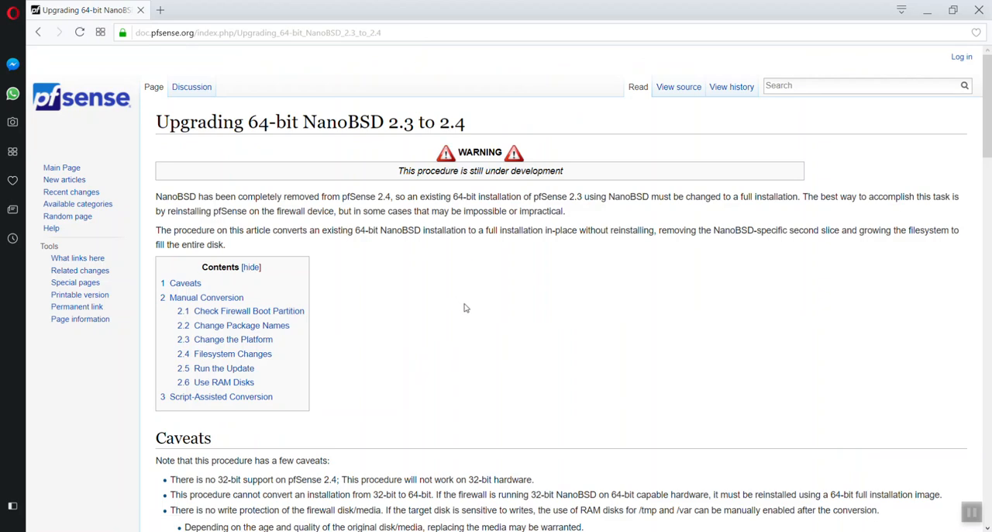
{"action": "scroll", "scroll_direction": "down", "scroll_amount": 3}
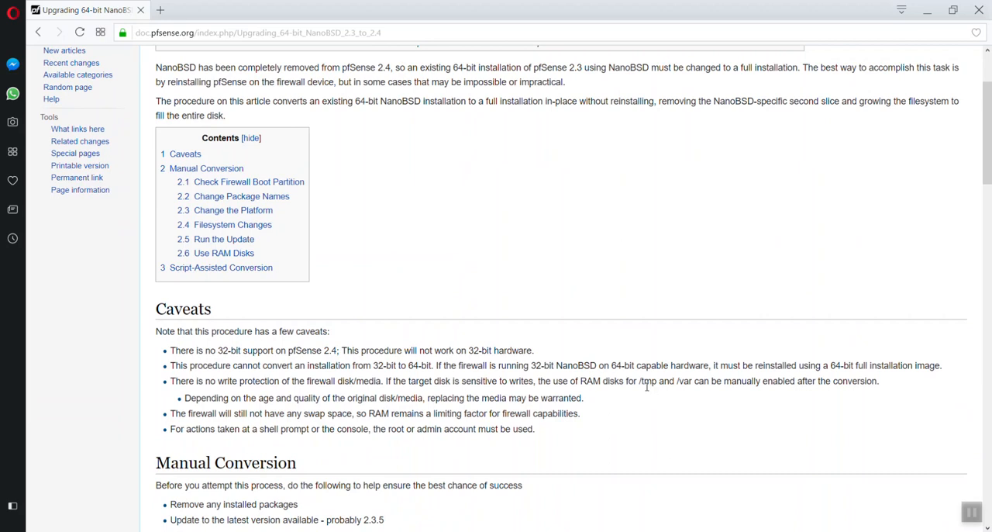
{"action": "mouse_move", "coordinate": [549, 361]}
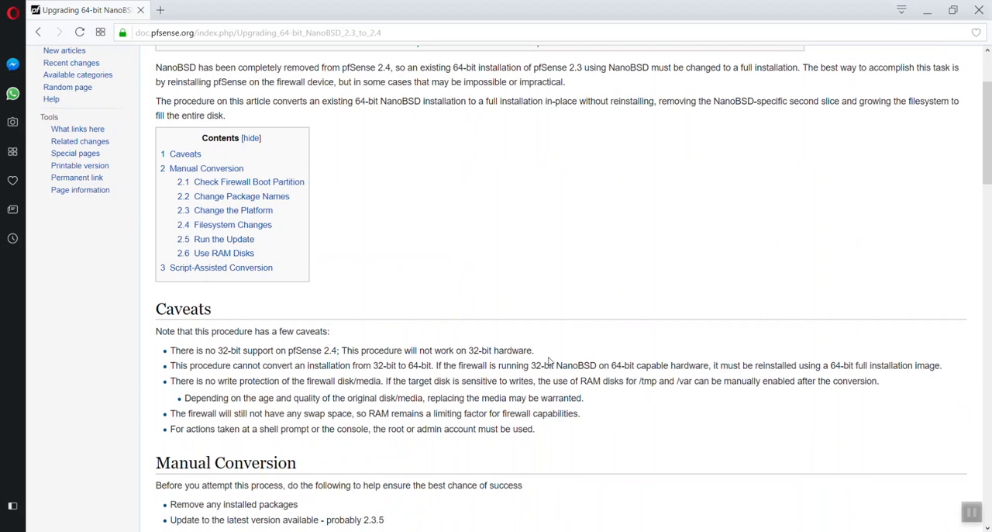
{"action": "scroll", "scroll_direction": "down", "scroll_amount": 3}
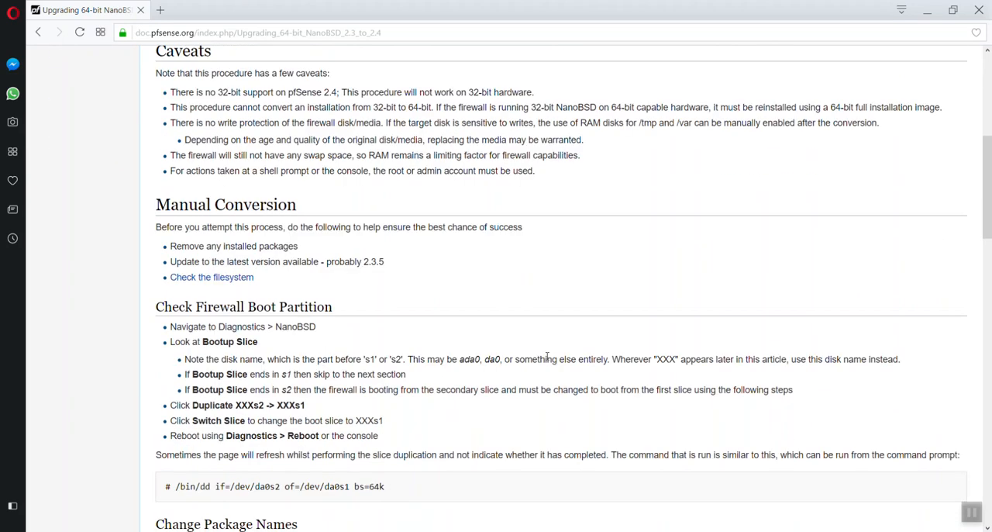
{"action": "scroll", "scroll_direction": "down", "scroll_amount": 3}
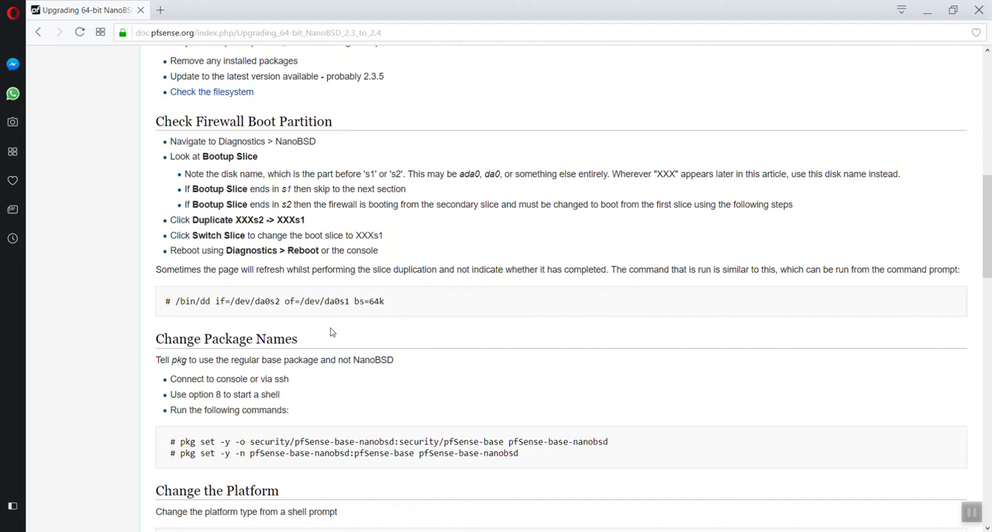
{"action": "scroll", "scroll_direction": "down", "scroll_amount": 3}
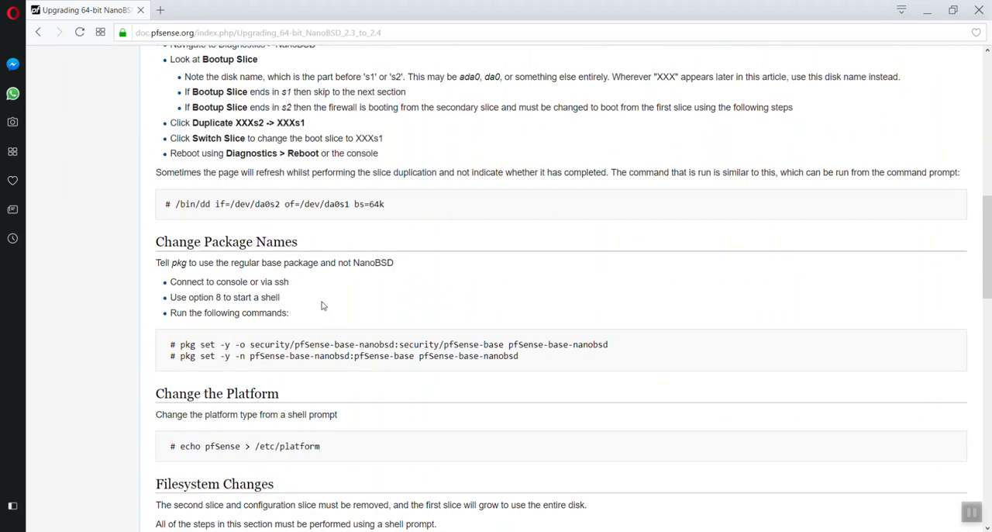
{"action": "scroll", "scroll_direction": "down", "scroll_amount": 3}
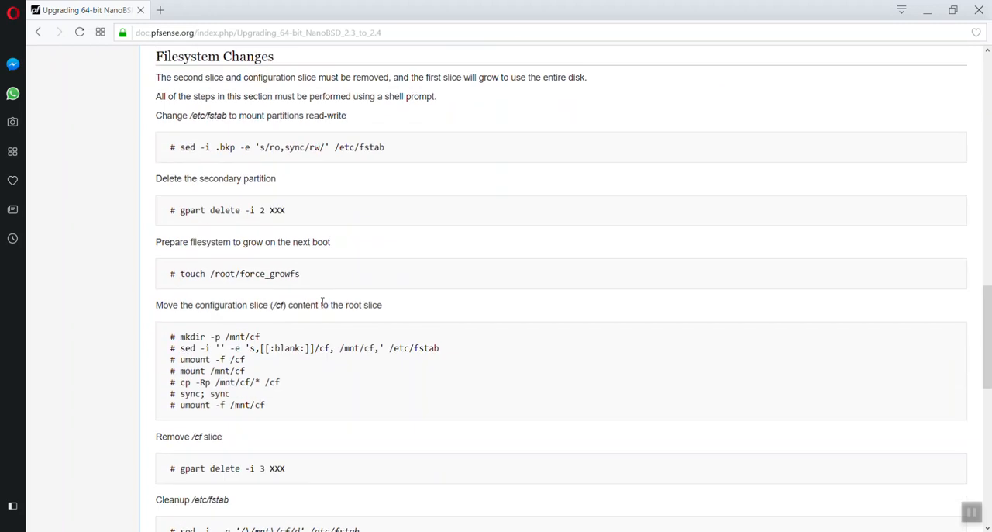
{"action": "scroll", "scroll_direction": "down", "scroll_amount": 3}
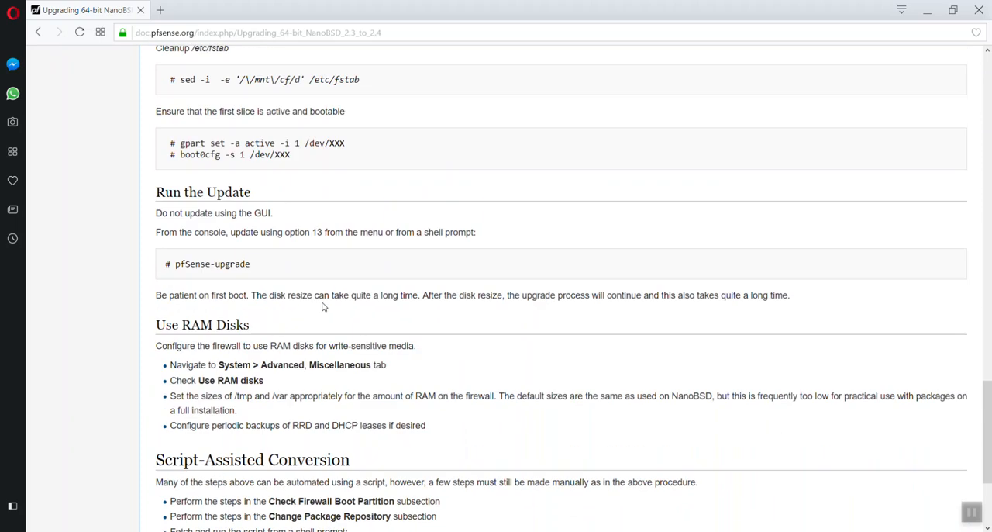
{"action": "scroll", "scroll_direction": "down", "scroll_amount": 3}
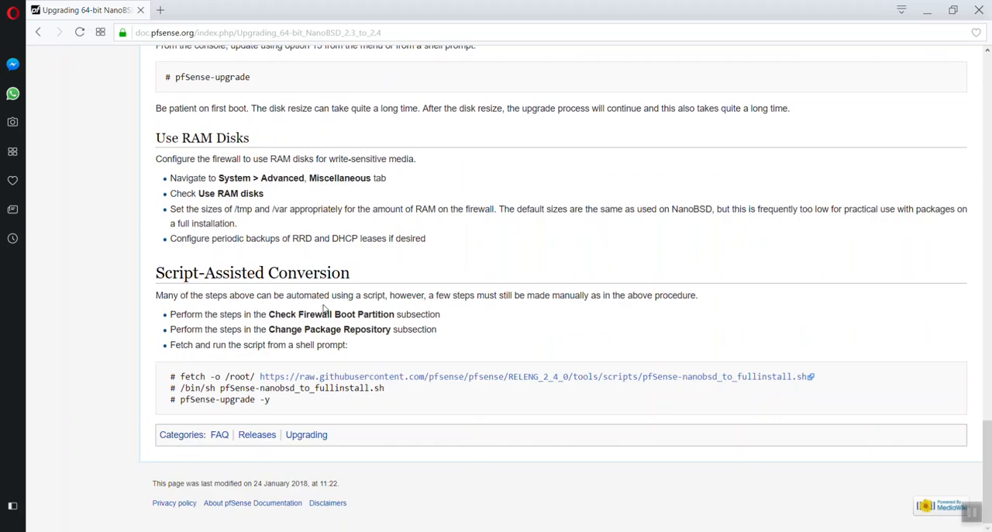
{"action": "mouse_move", "coordinate": [672, 386]}
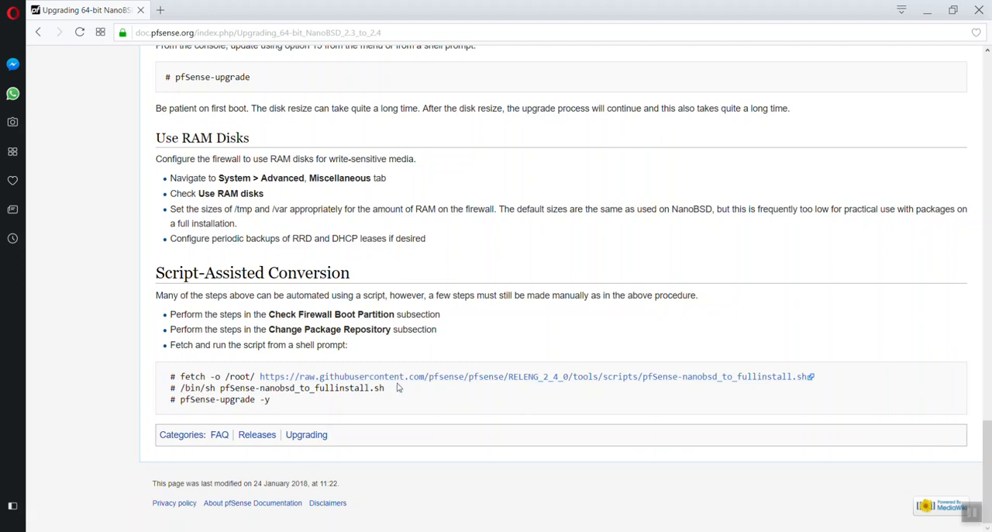
{"action": "mouse_move", "coordinate": [395, 393]}
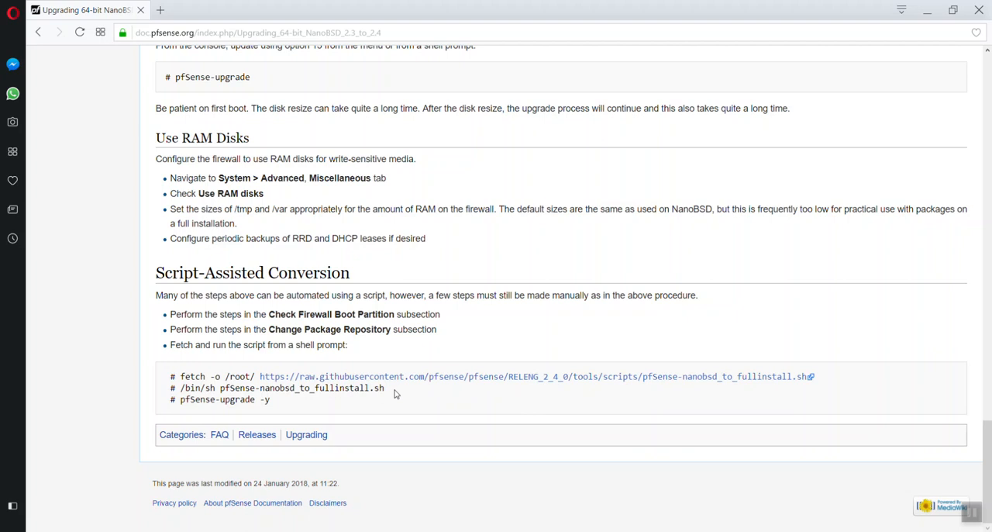
{"action": "mouse_move", "coordinate": [293, 306]}
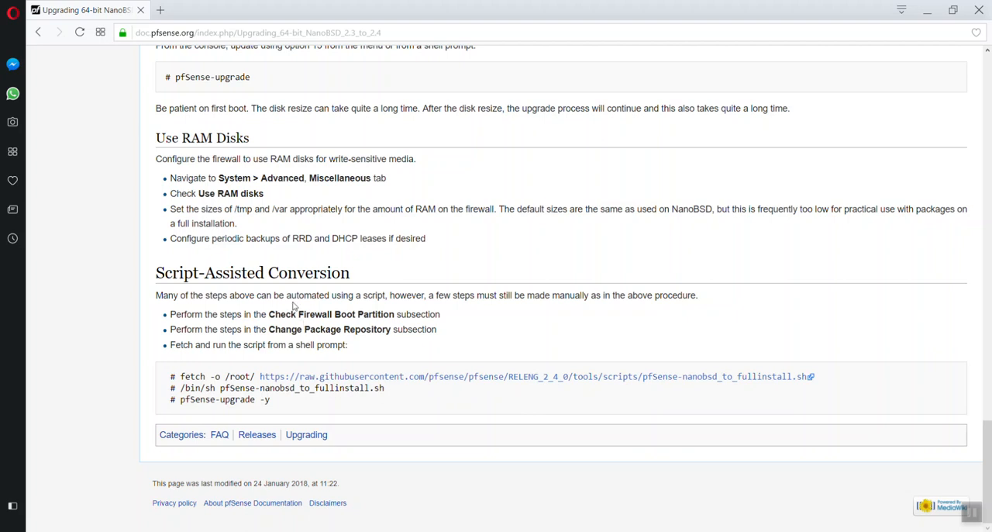
{"action": "left_click_drag", "start_coordinate": [268, 313], "coordinate": [405, 314]}
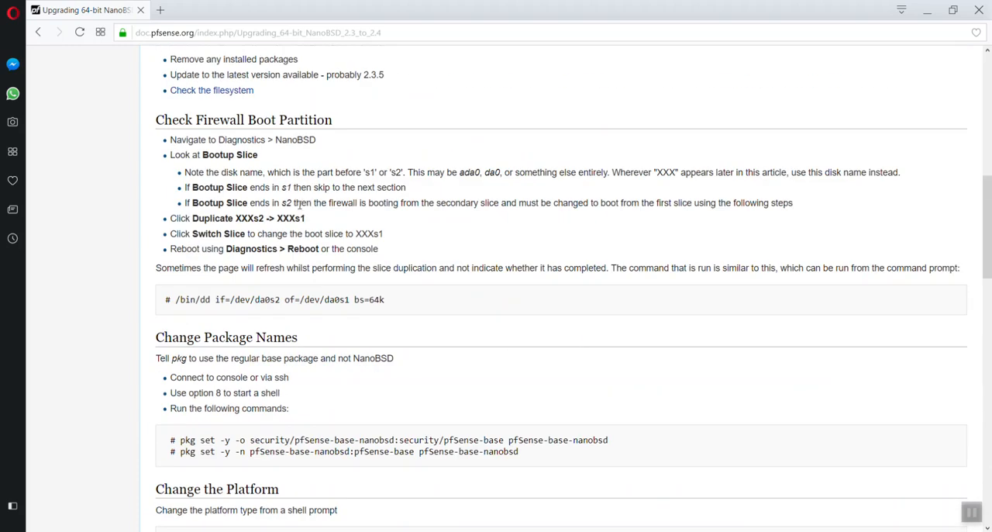
{"action": "scroll", "scroll_direction": "up", "scroll_amount": 3}
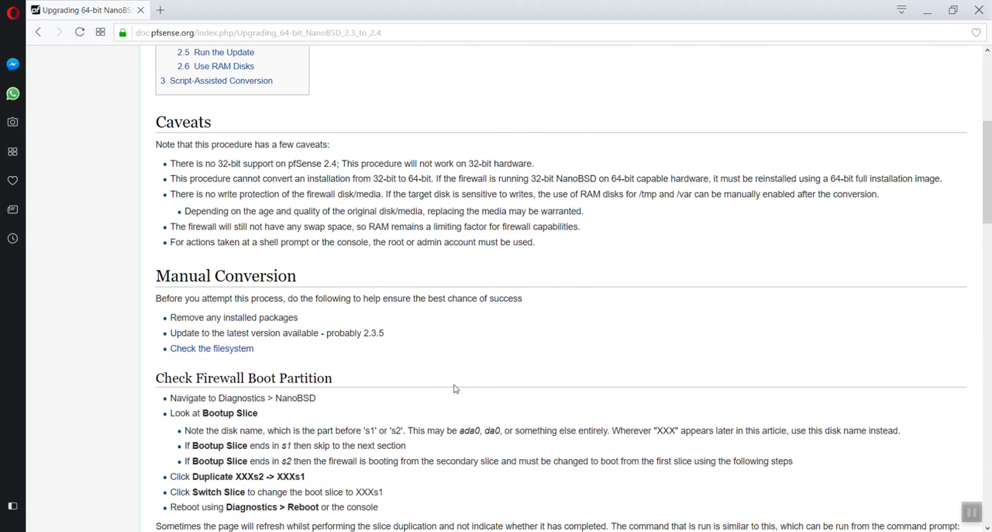
{"action": "scroll", "scroll_direction": "down", "scroll_amount": 3}
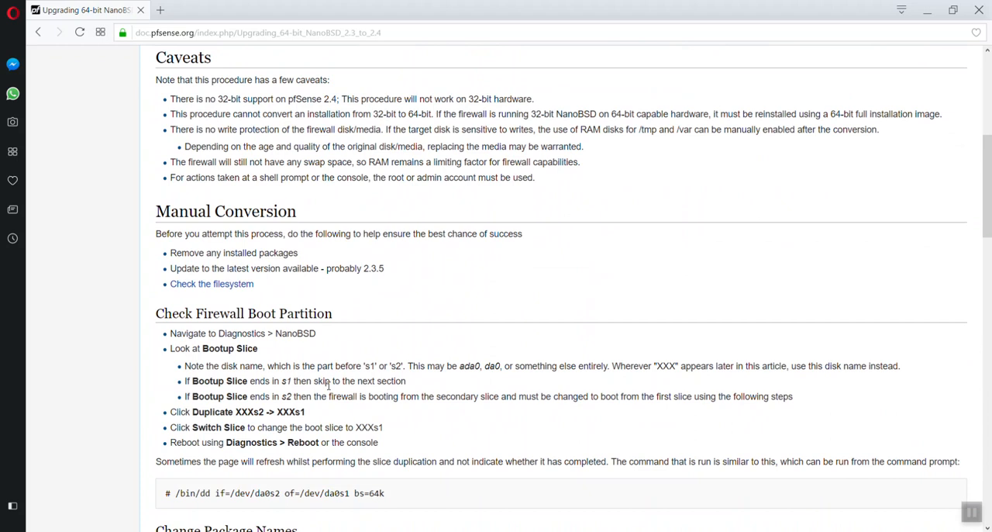
{"action": "mouse_move", "coordinate": [462, 393]}
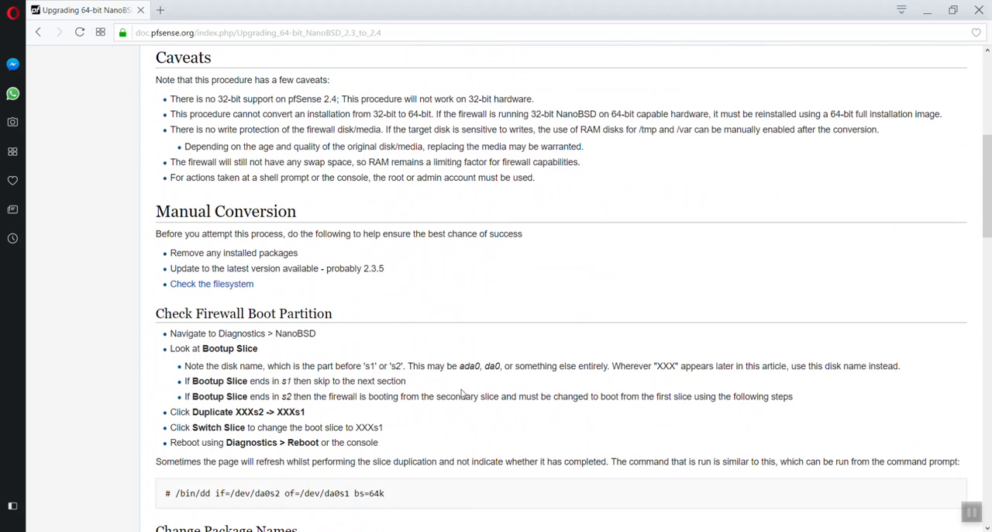
{"action": "scroll", "scroll_direction": "down", "scroll_amount": 3}
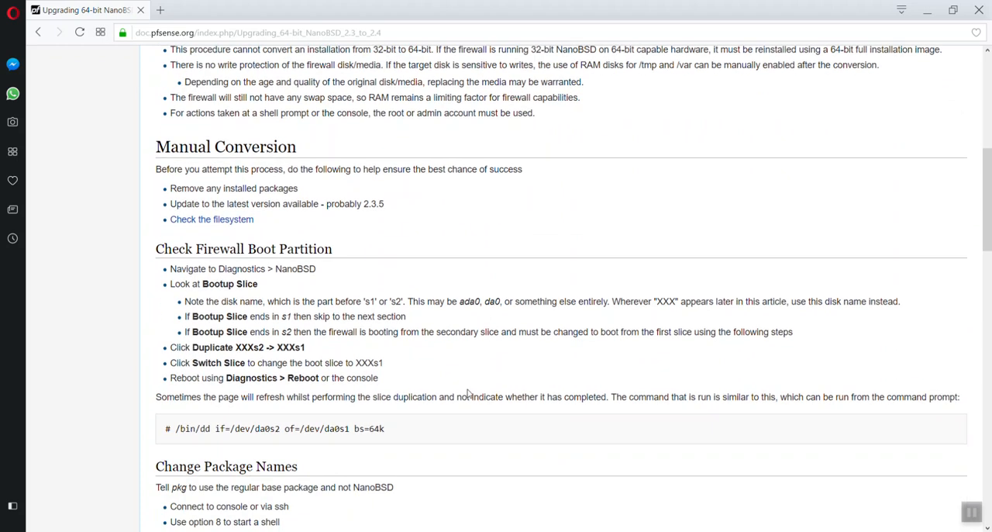
{"action": "scroll", "scroll_direction": "down", "scroll_amount": 3}
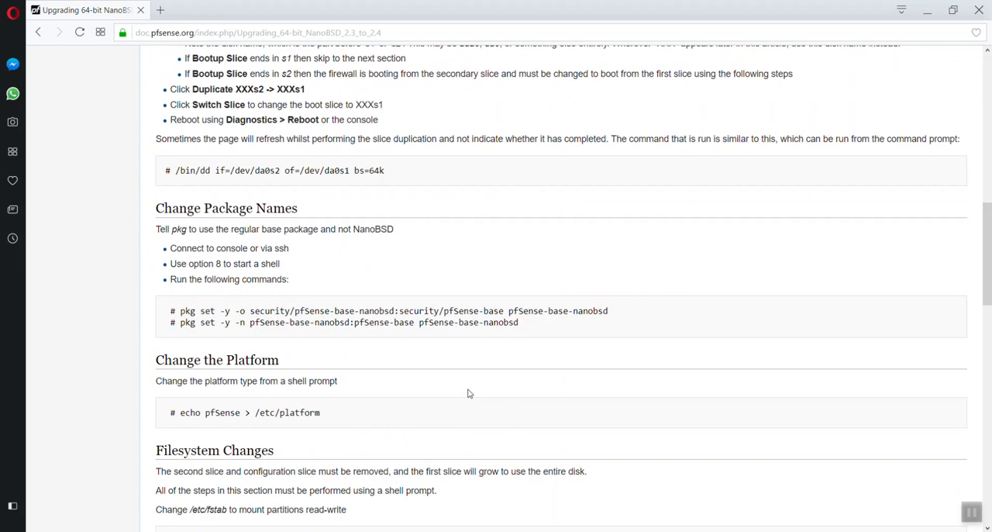
{"action": "mouse_move", "coordinate": [471, 394]}
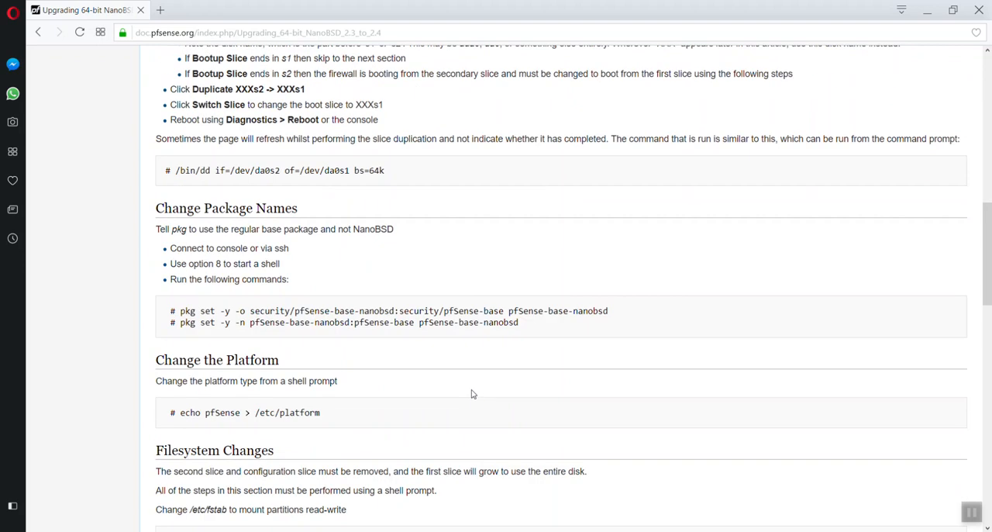
{"action": "scroll", "scroll_direction": "down", "scroll_amount": 3}
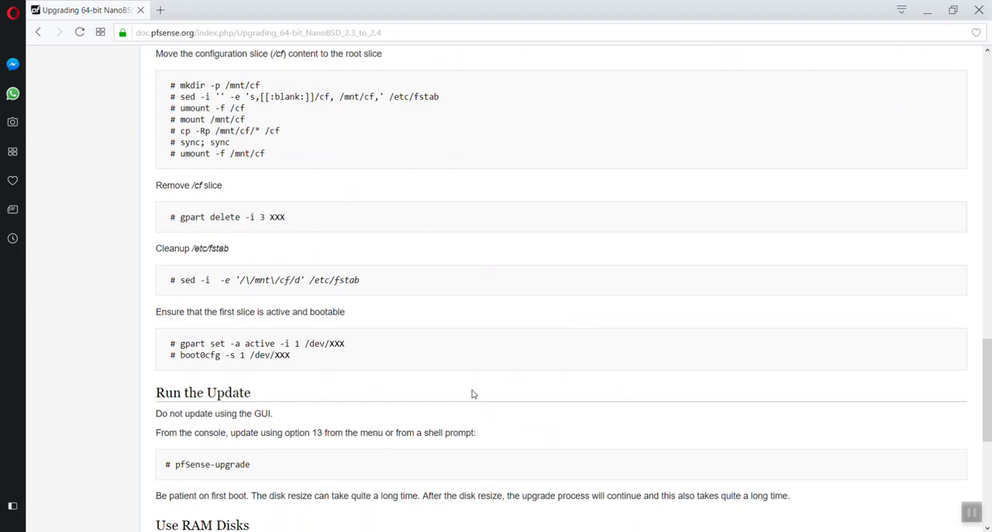
{"action": "scroll", "scroll_direction": "down", "scroll_amount": 3}
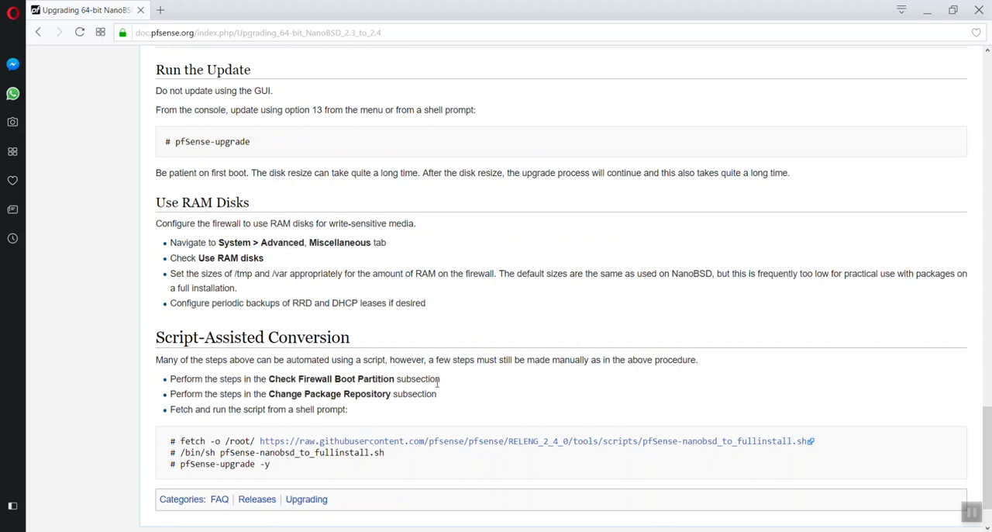
{"action": "mouse_move", "coordinate": [481, 358]}
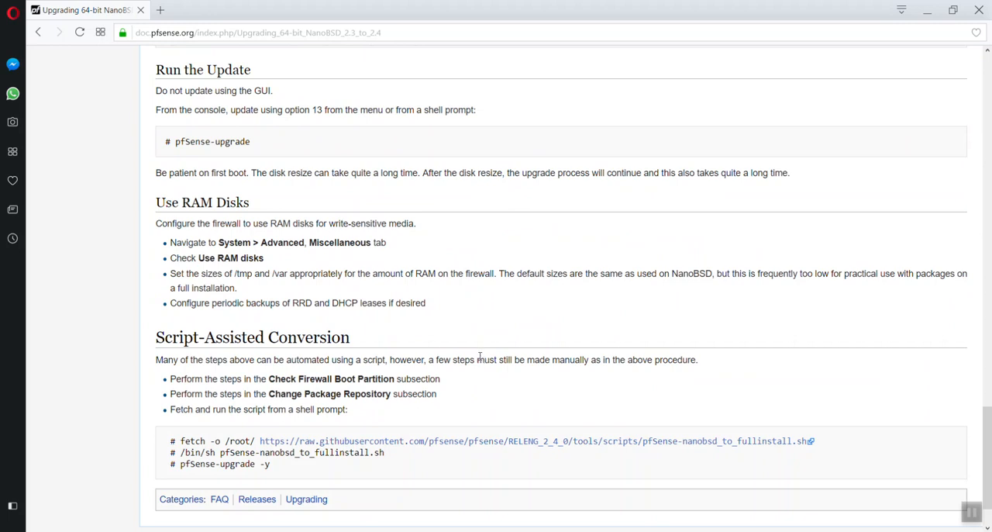
{"action": "left_click_drag", "start_coordinate": [170, 393], "coordinate": [419, 392]}
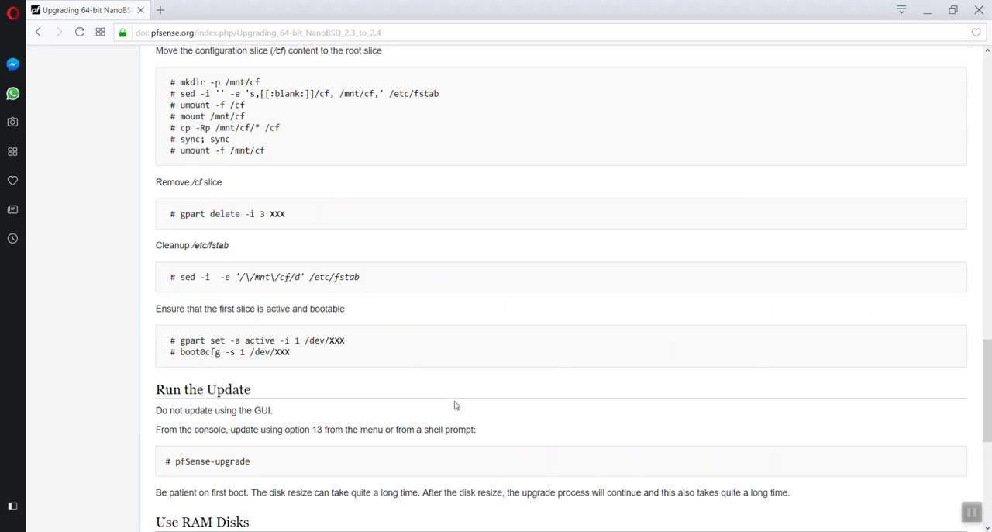
{"action": "scroll", "scroll_direction": "down", "scroll_amount": 3}
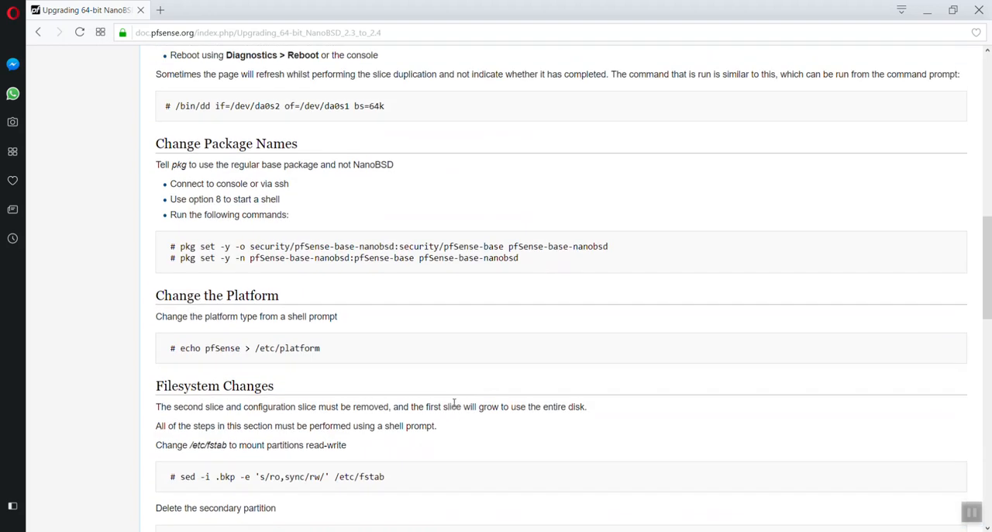
{"action": "scroll", "scroll_direction": "up", "scroll_amount": 3}
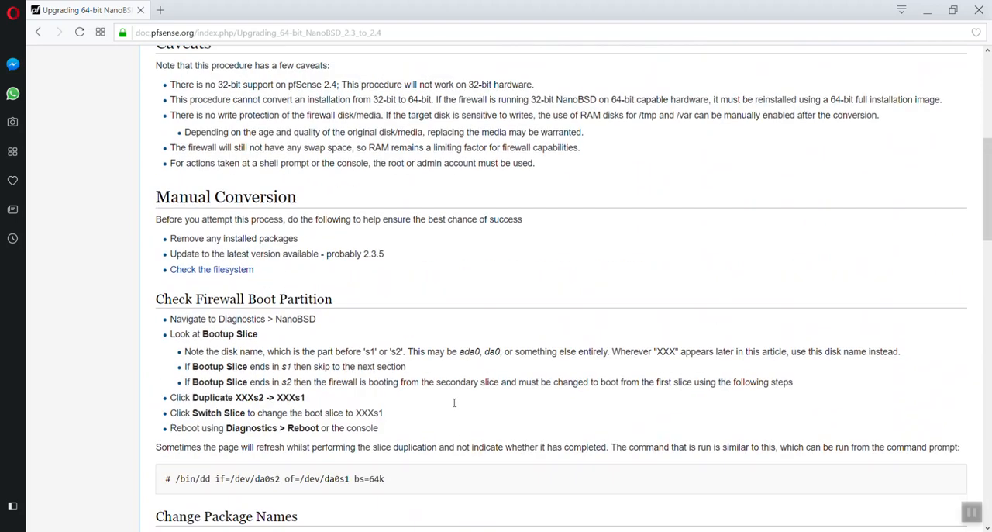
{"action": "scroll", "scroll_direction": "down", "scroll_amount": 3}
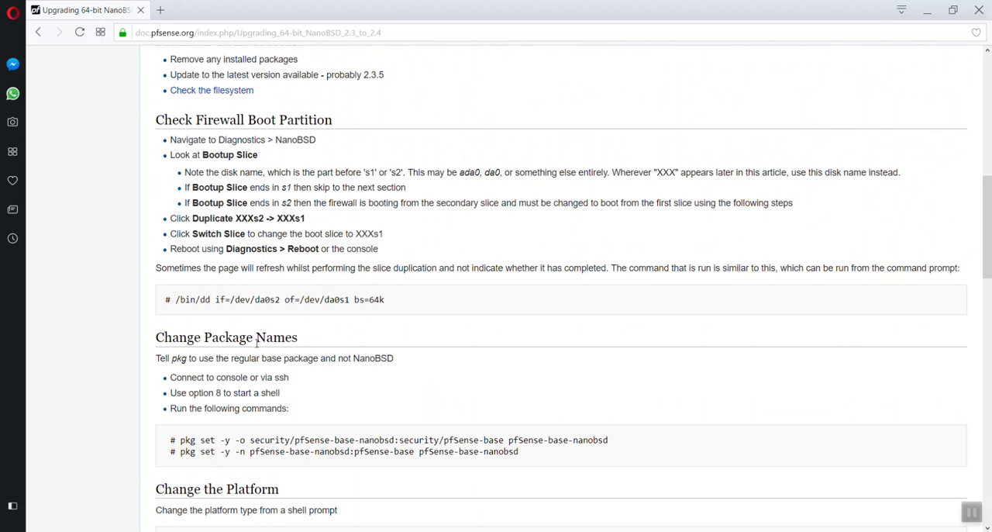
{"action": "scroll", "scroll_direction": "down", "scroll_amount": 3}
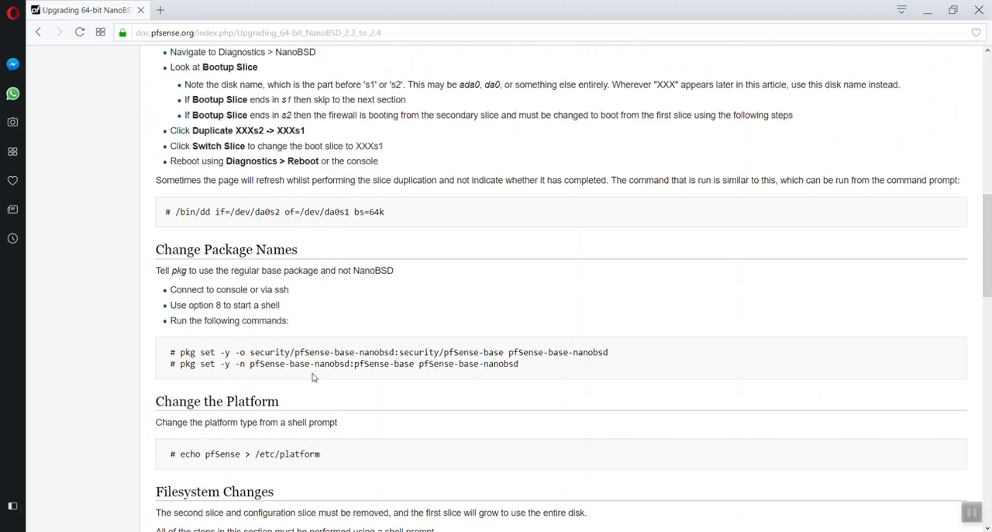
{"action": "scroll", "scroll_direction": "down", "scroll_amount": 3}
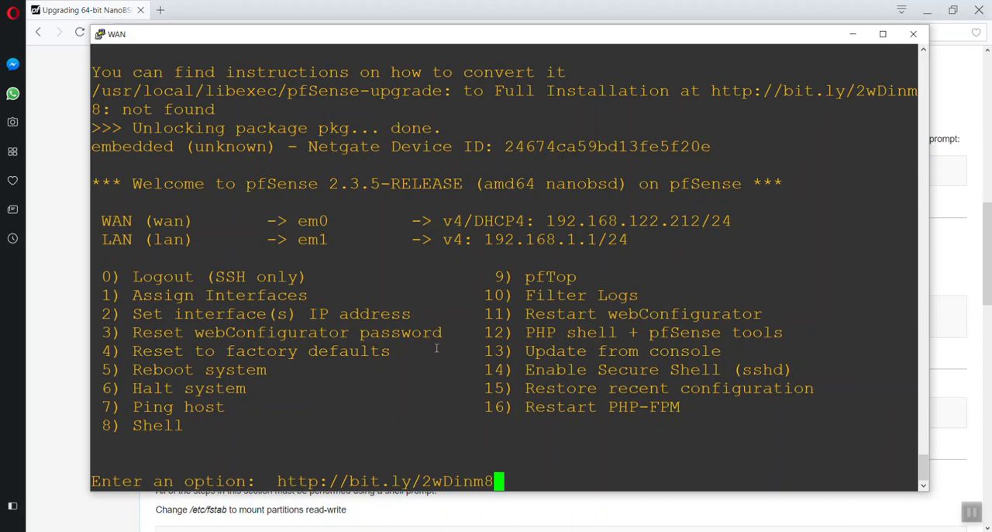
Enter console option 8 for a shell and run the first pkg set command
{"action": "key", "text": "BackSpace"}
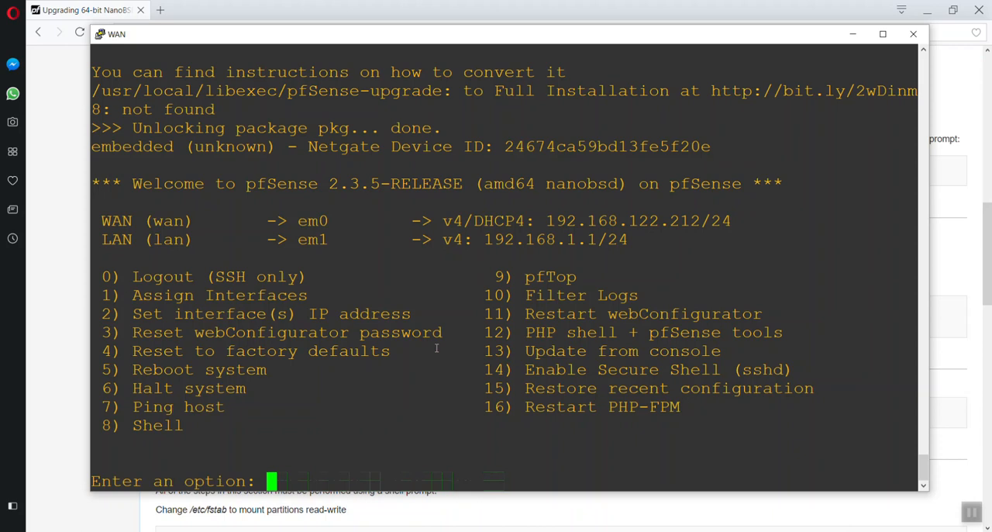
{"action": "type", "text": "8"}
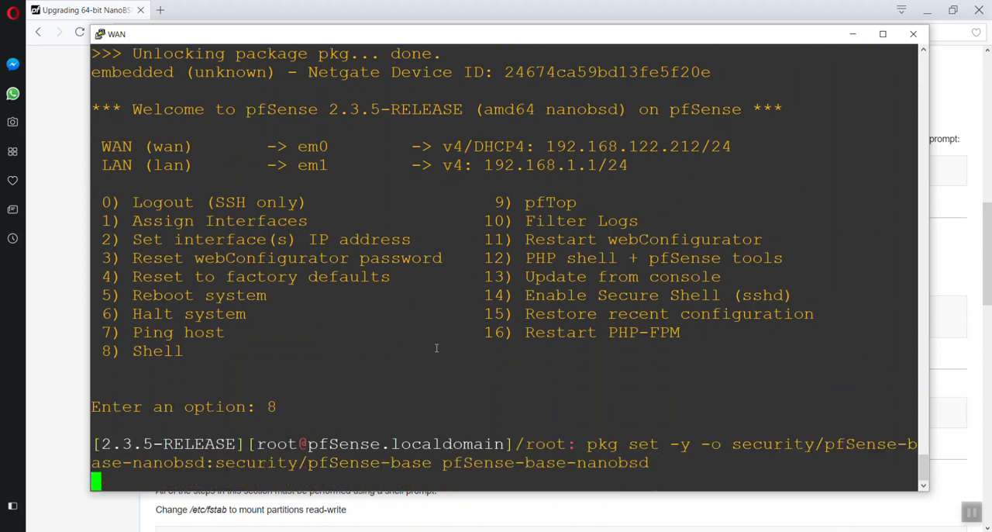
{"action": "key", "text": "return"}
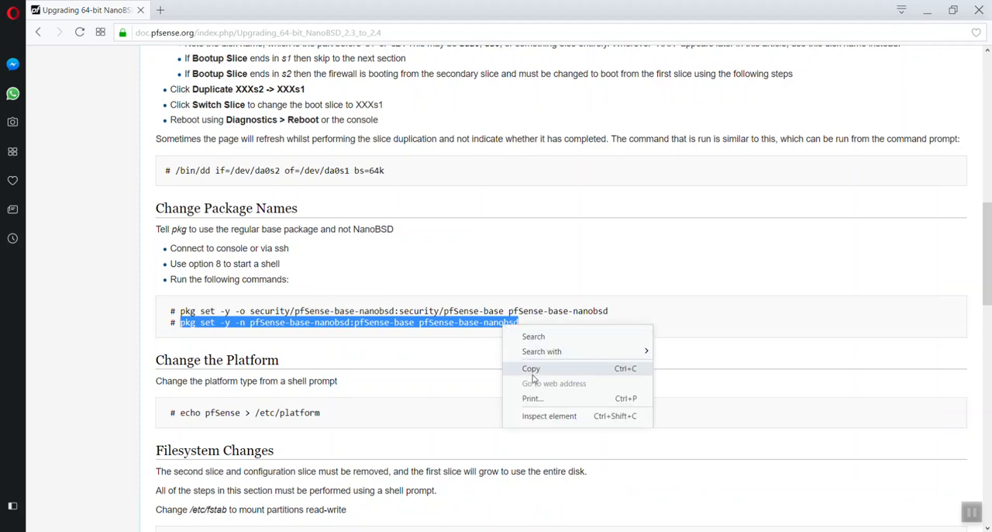
Copy the guide's second pkg set package-rename command
{"action": "left_click", "coordinate": [531, 368]}
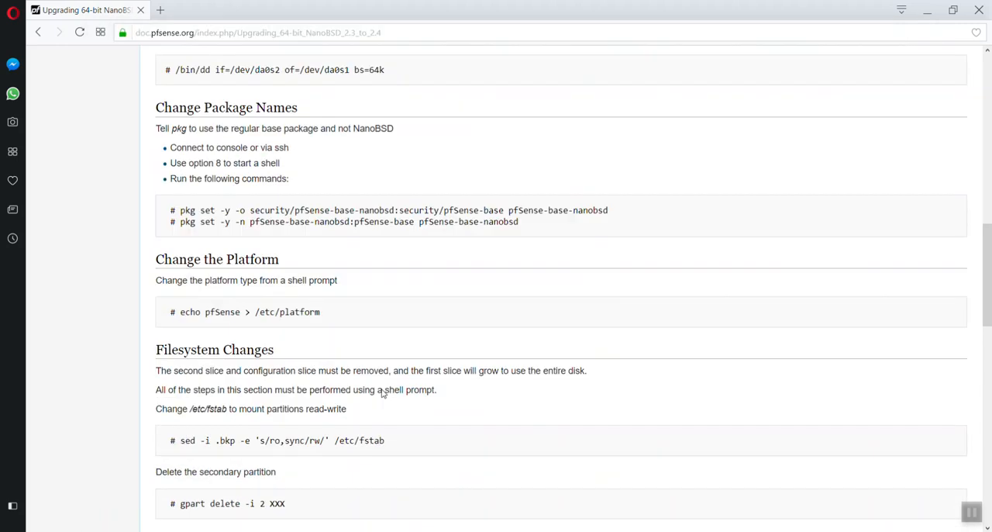
Copy the conversion script's fetch and /bin/sh commands to convert to Full Install
{"action": "scroll", "scroll_direction": "down", "scroll_amount": 3}
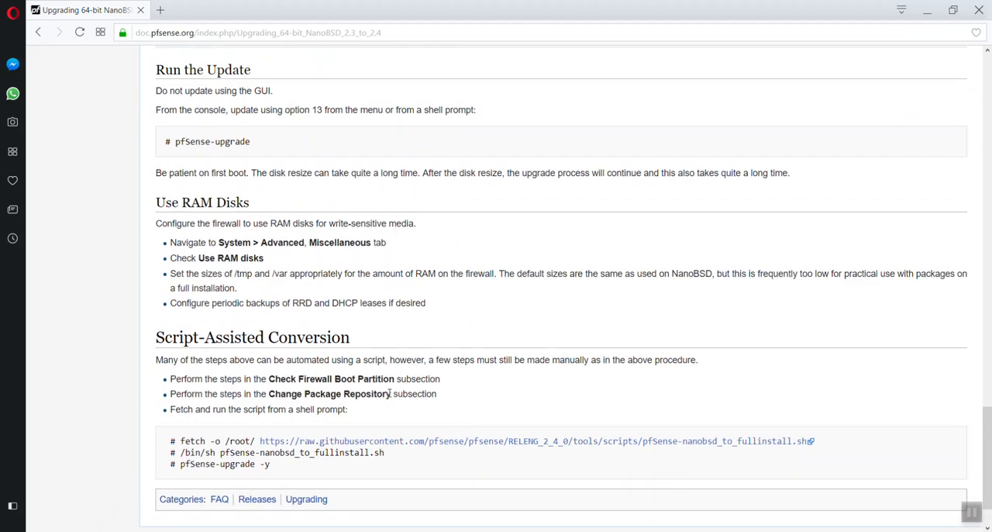
{"action": "scroll", "scroll_direction": "down", "scroll_amount": 3}
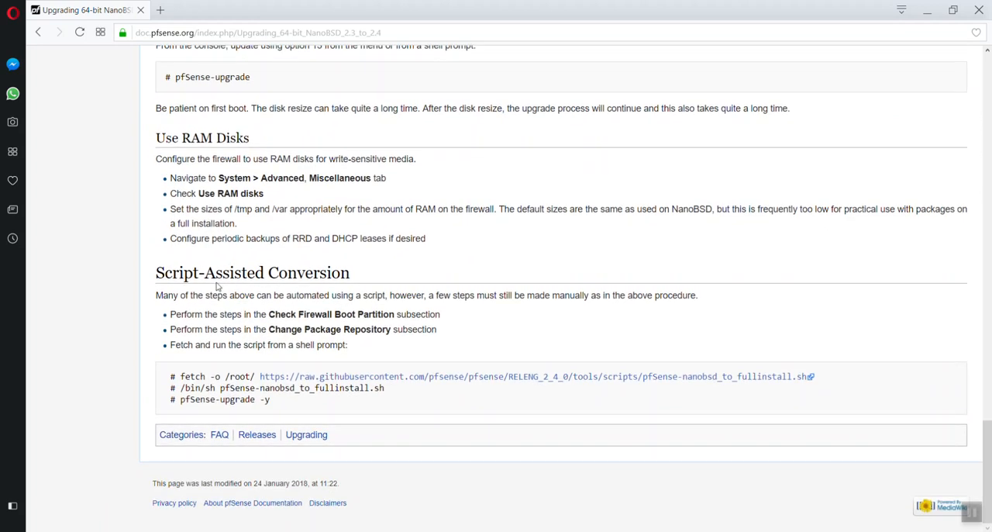
{"action": "mouse_move", "coordinate": [181, 376]}
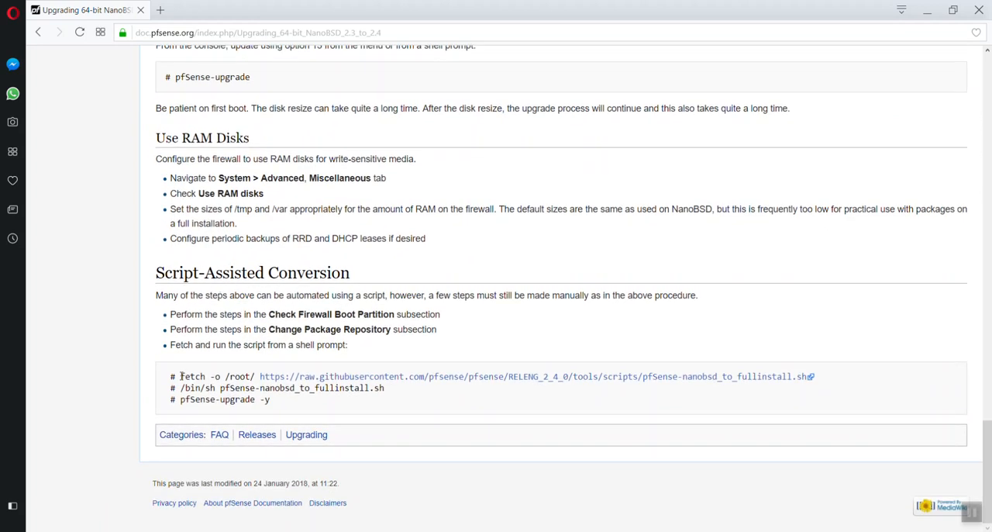
{"action": "left_click_drag", "start_coordinate": [180, 376], "coordinate": [343, 376]}
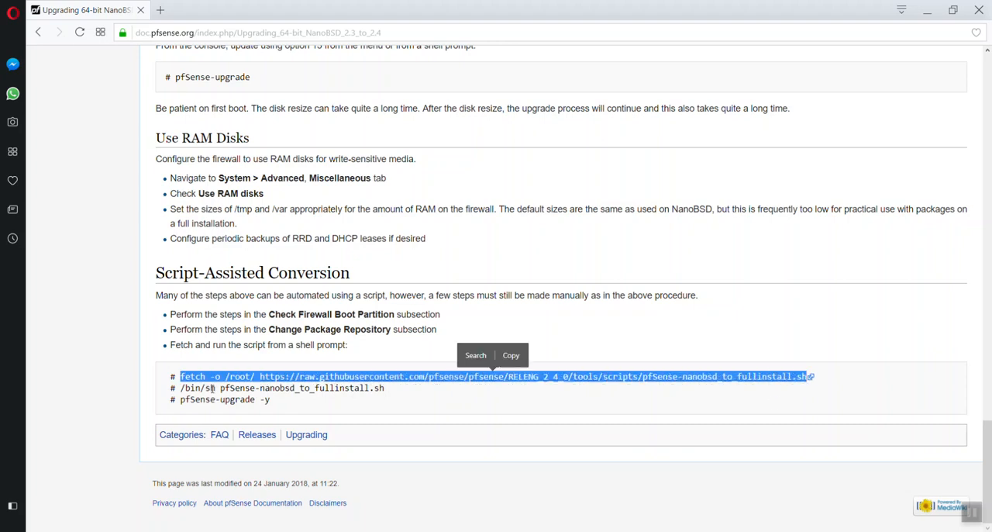
{"action": "mouse_move", "coordinate": [244, 411]}
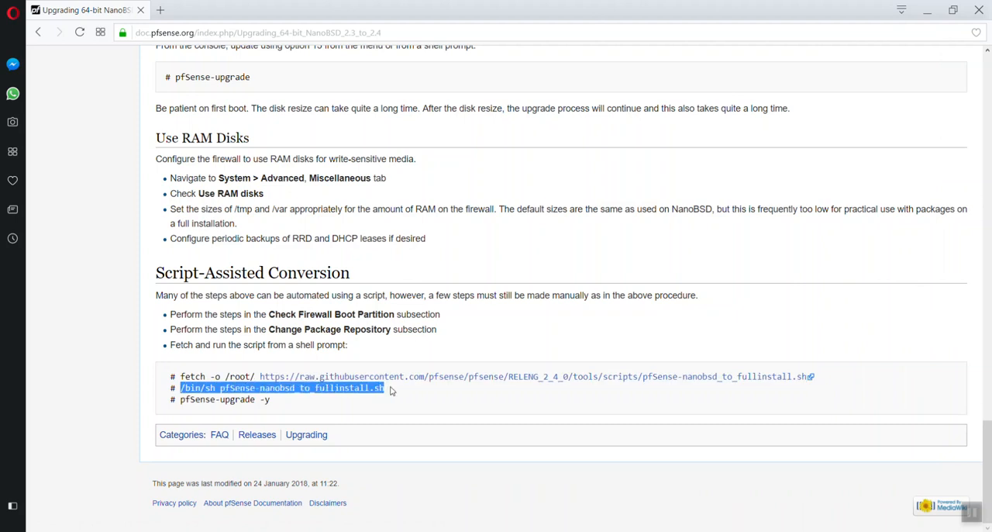
{"action": "right_click", "coordinate": [380, 387]}
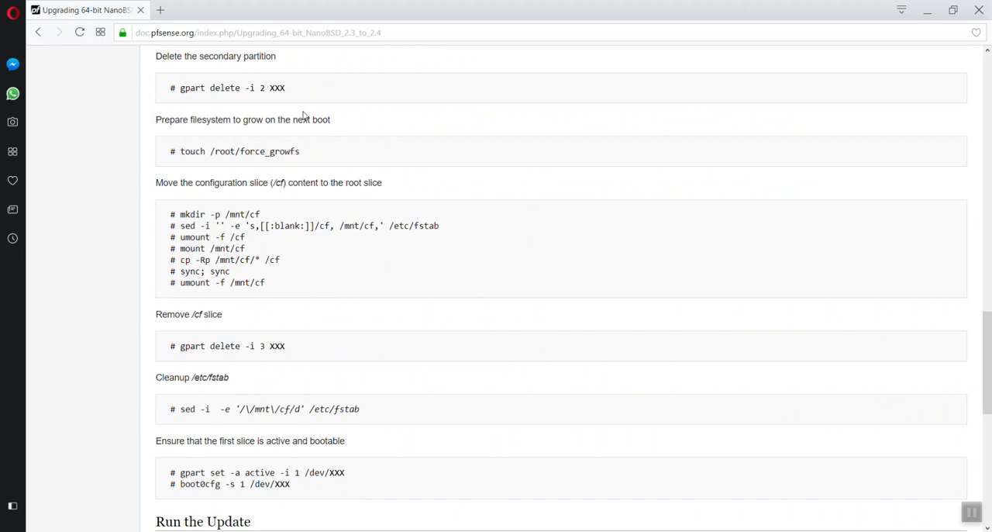
{"action": "mouse_move", "coordinate": [266, 353]}
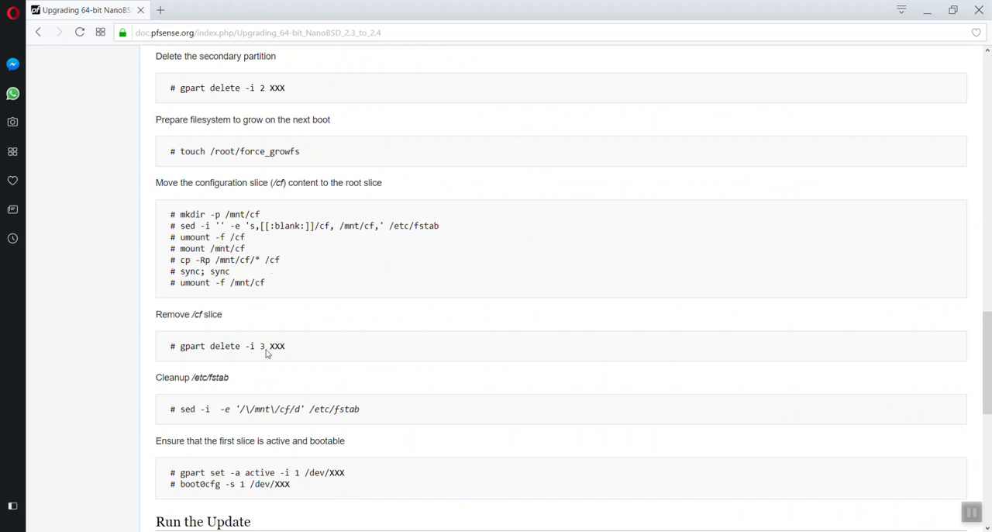
{"action": "scroll", "scroll_direction": "down", "scroll_amount": 3}
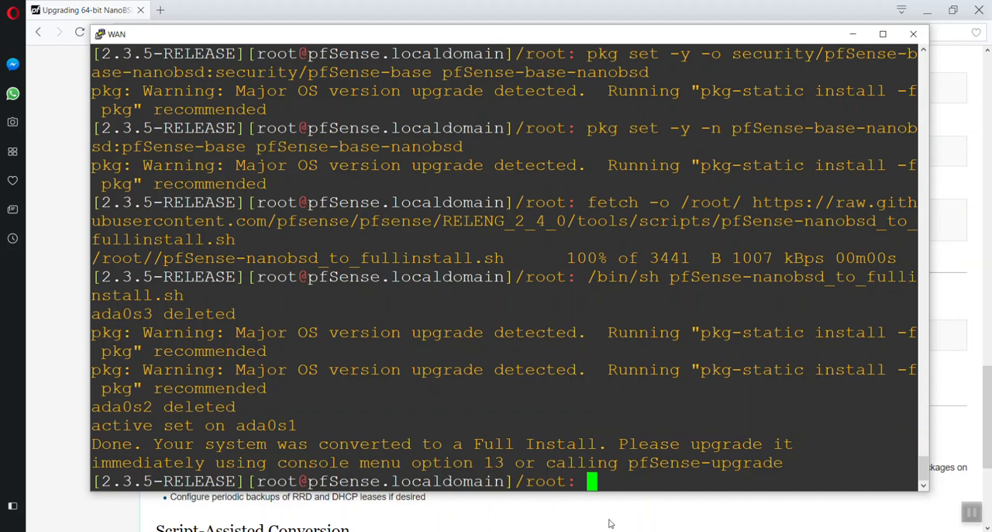
Copy the guide's 'pfSense-upgrade -y' command
{"action": "left_click", "coordinate": [913, 34]}
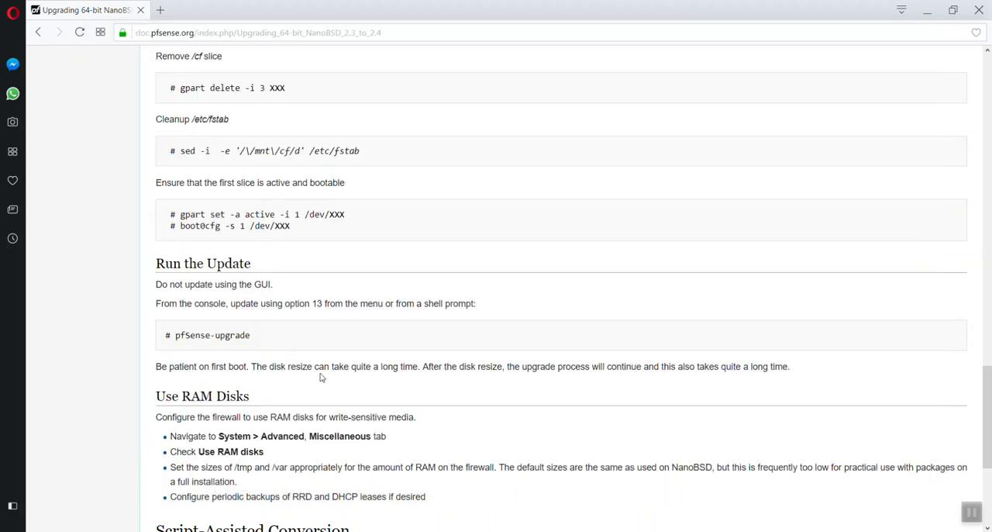
{"action": "scroll", "scroll_direction": "down", "scroll_amount": 3}
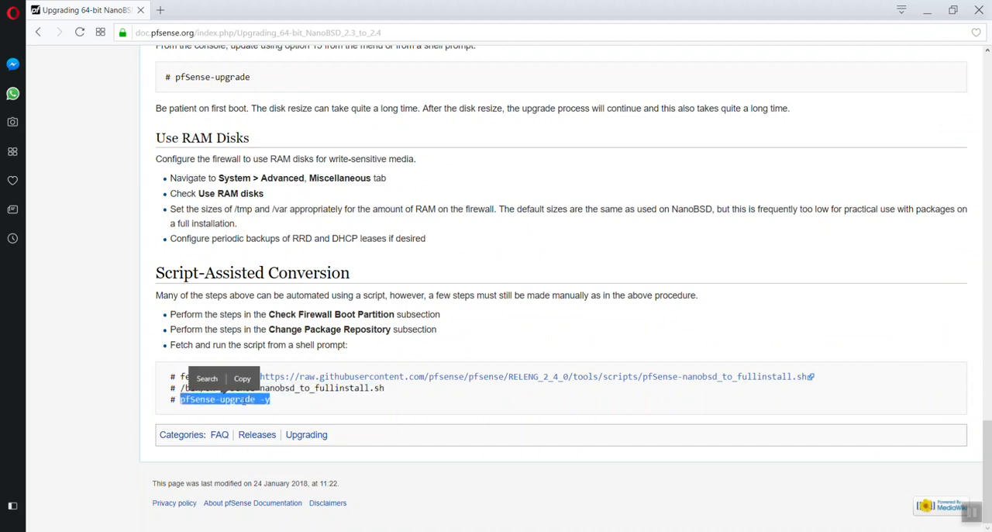
{"action": "right_click", "coordinate": [225, 399]}
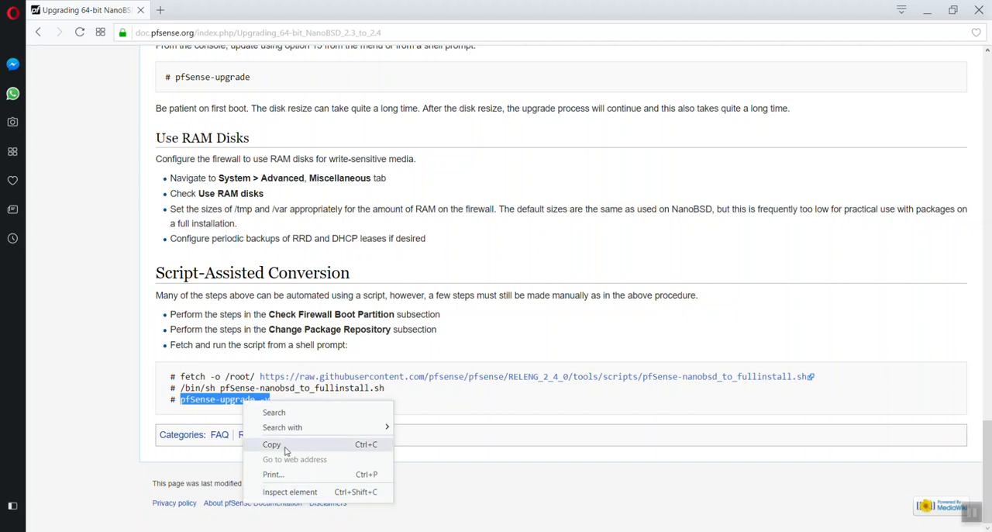
{"action": "left_click", "coordinate": [271, 443]}
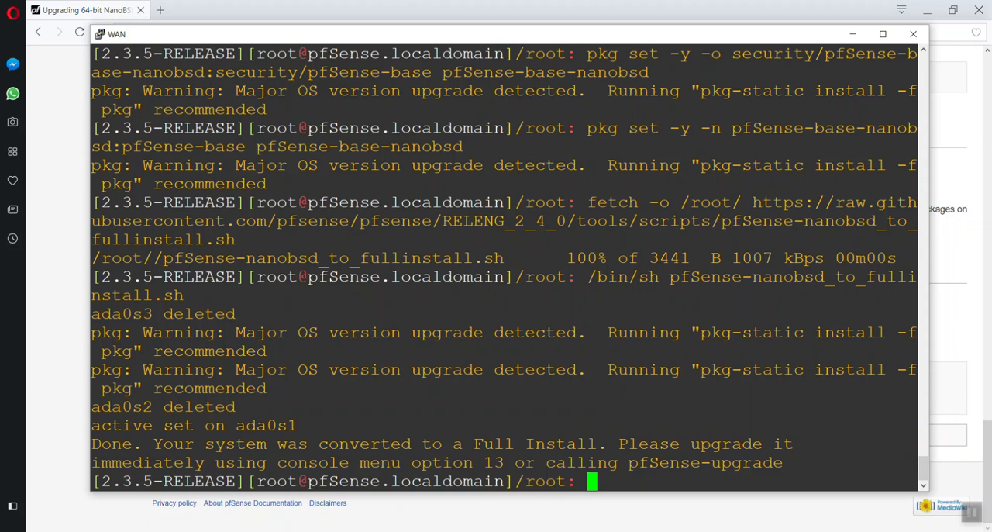
Run 'pfSense-upgrade -y' in the WAN console to upgrade to pfSense 2.4.3
{"action": "type", "text": "pfSense-upgrade -y"}
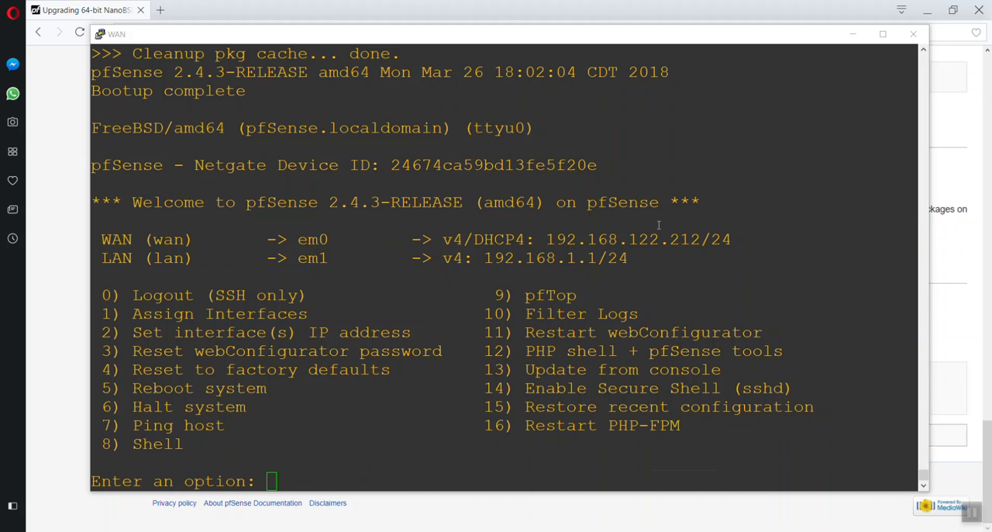
{"action": "mouse_move", "coordinate": [569, 324]}
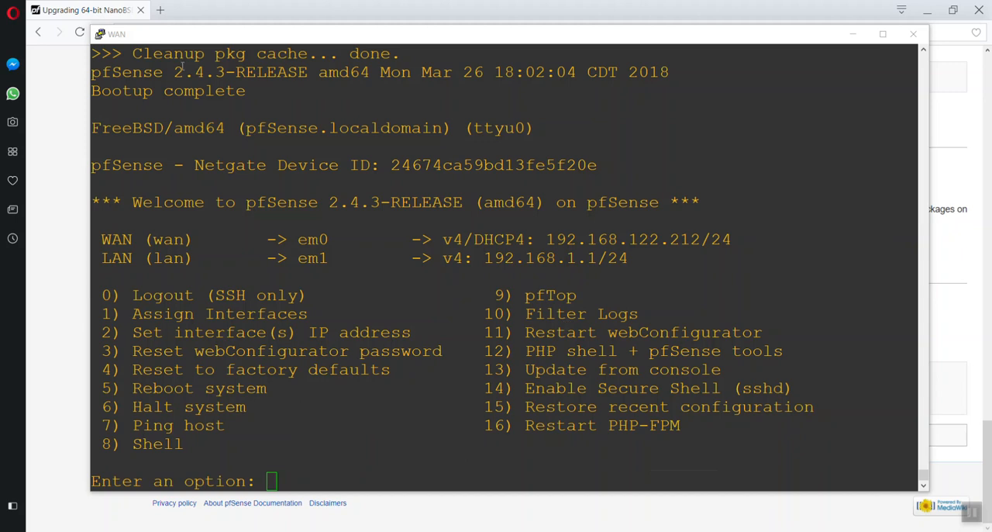
{"action": "left_click_drag", "start_coordinate": [174, 72], "coordinate": [482, 72]}
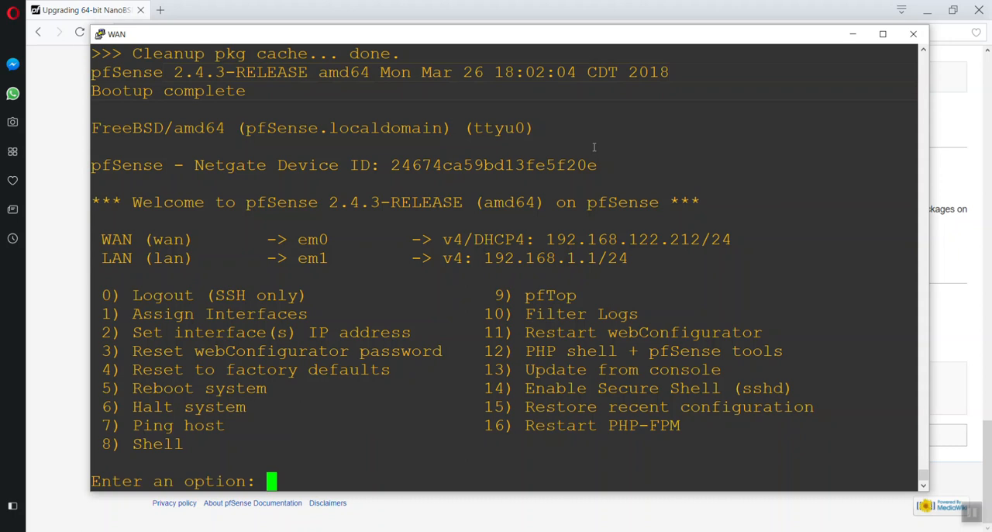
{"action": "mouse_move", "coordinate": [482, 348]}
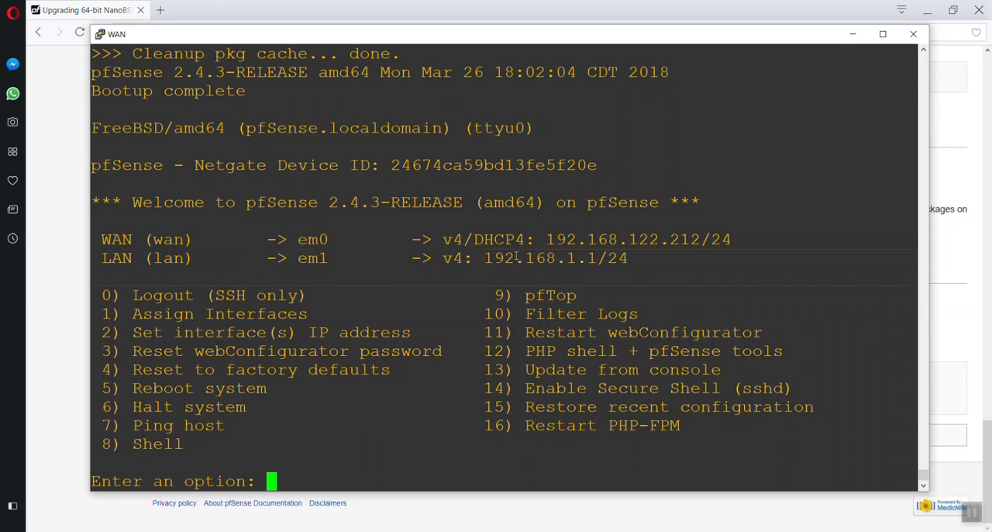
{"action": "mouse_move", "coordinate": [613, 236]}
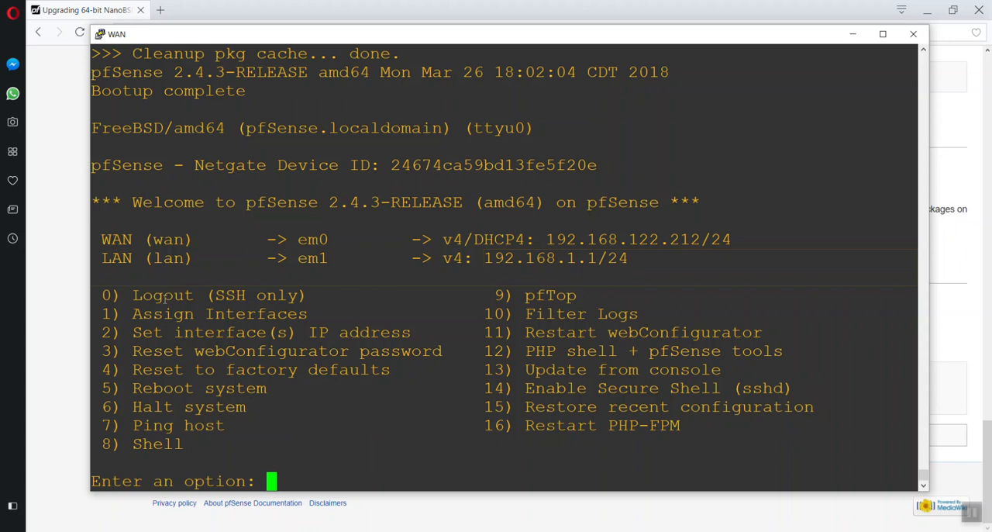
{"action": "mouse_move", "coordinate": [426, 369]}
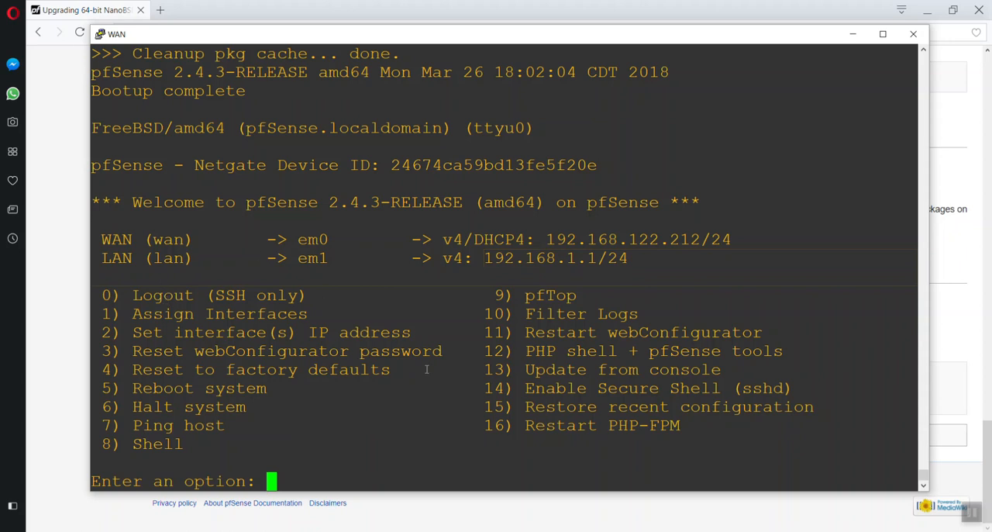
{"action": "mouse_move", "coordinate": [465, 427]}
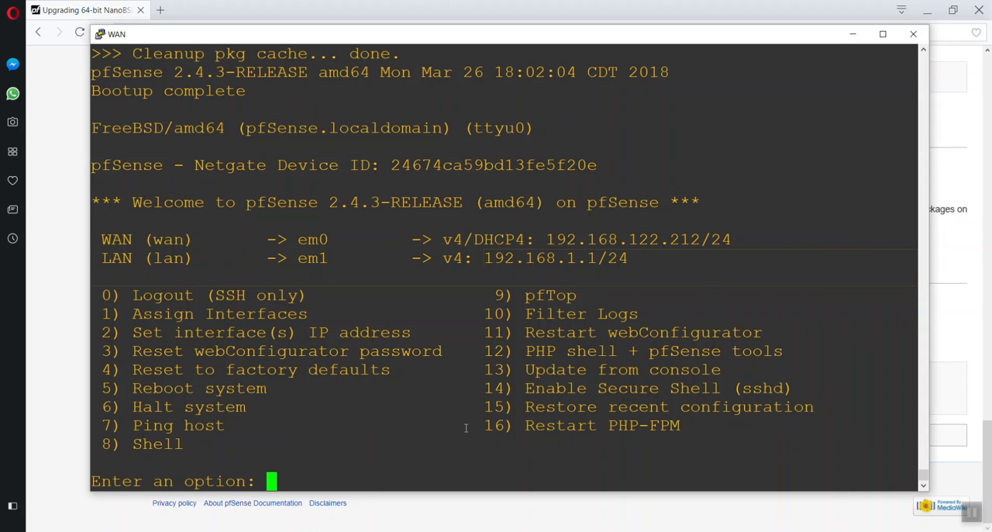
{"action": "mouse_move", "coordinate": [388, 296]}
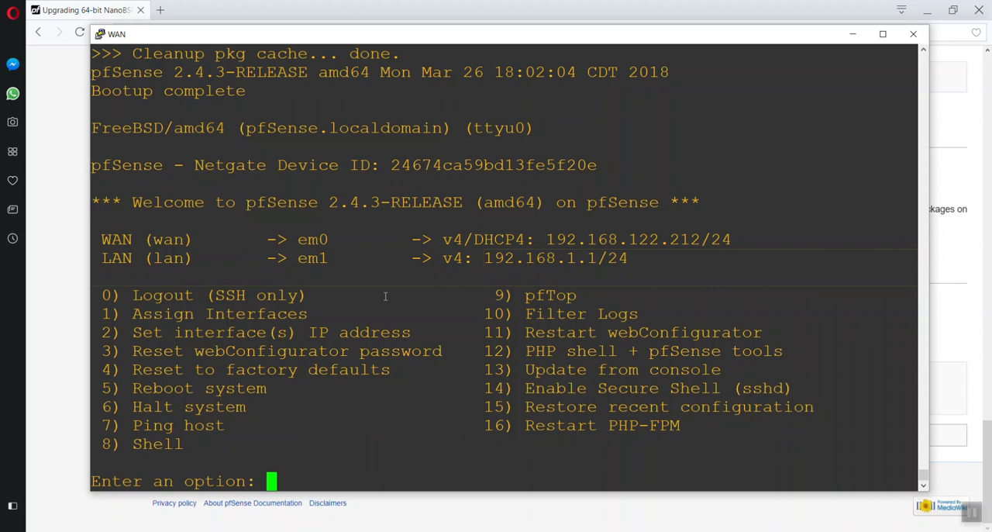
{"action": "mouse_move", "coordinate": [393, 295]}
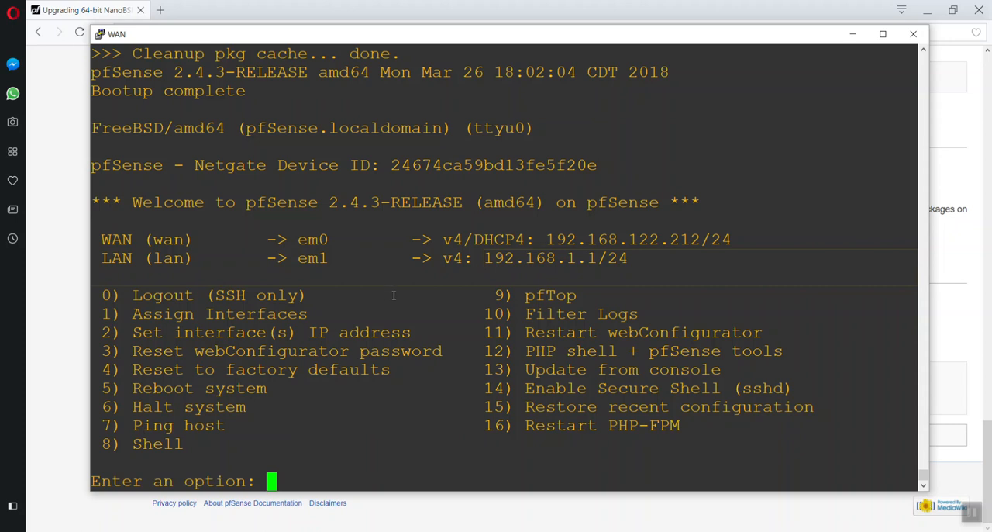